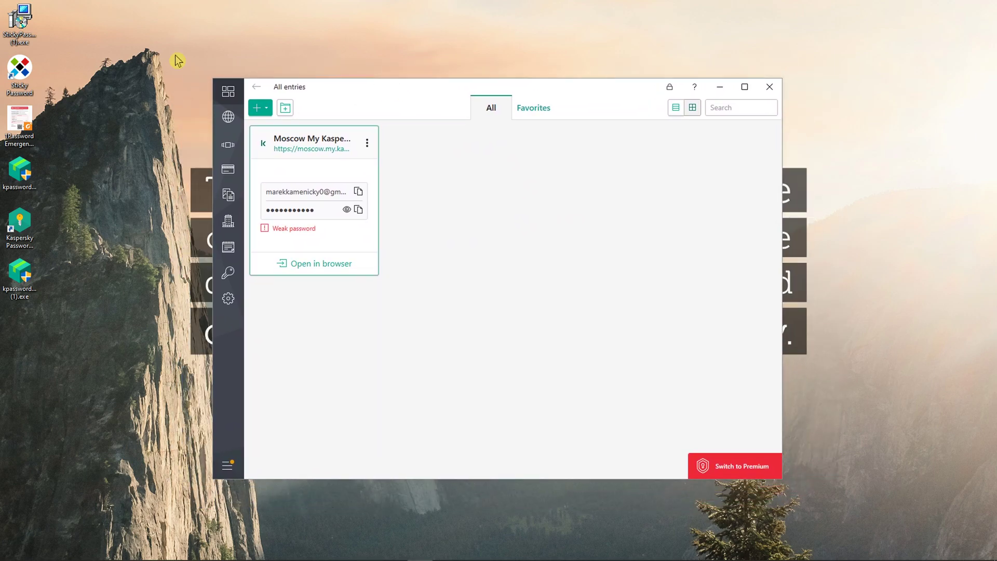
View the My Kaspersky web vault in Chrome showing the single synced login entry.
{"action": "left_click", "coordinate": [319, 263]}
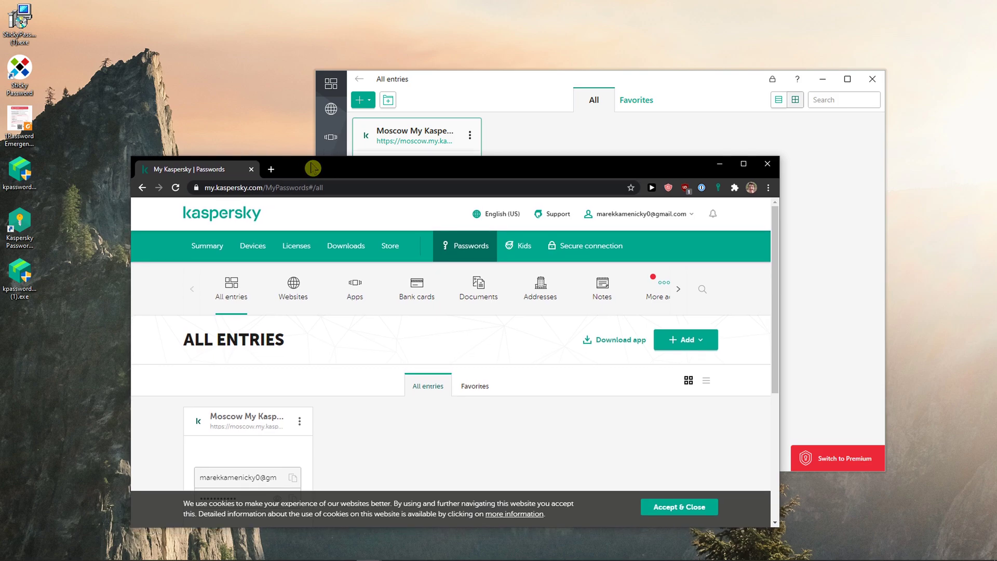
{"action": "mouse_move", "coordinate": [719, 188]}
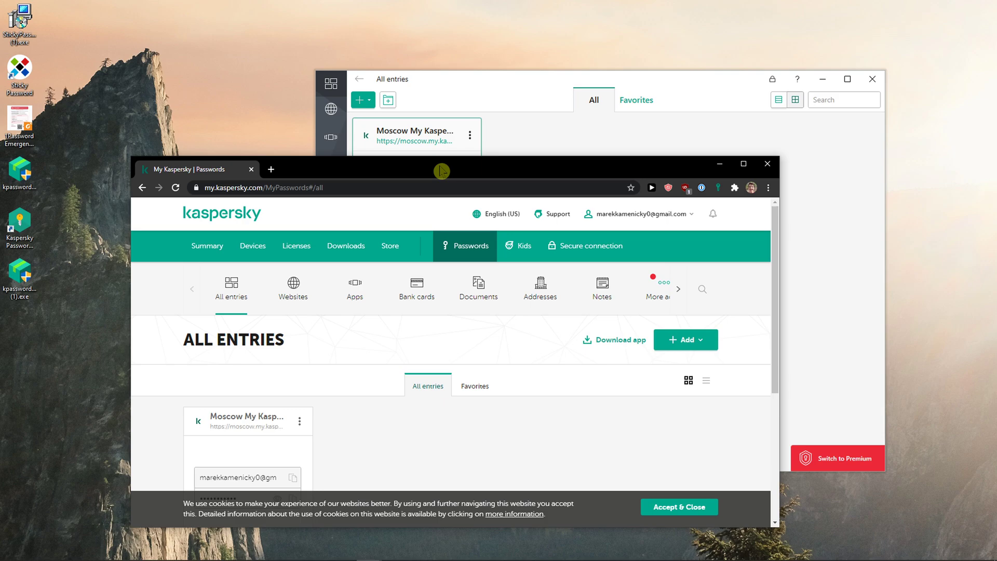
View the kaspersky.com Password Manager product page and its pricing box with the free version offer.
{"action": "left_click", "coordinate": [271, 169]}
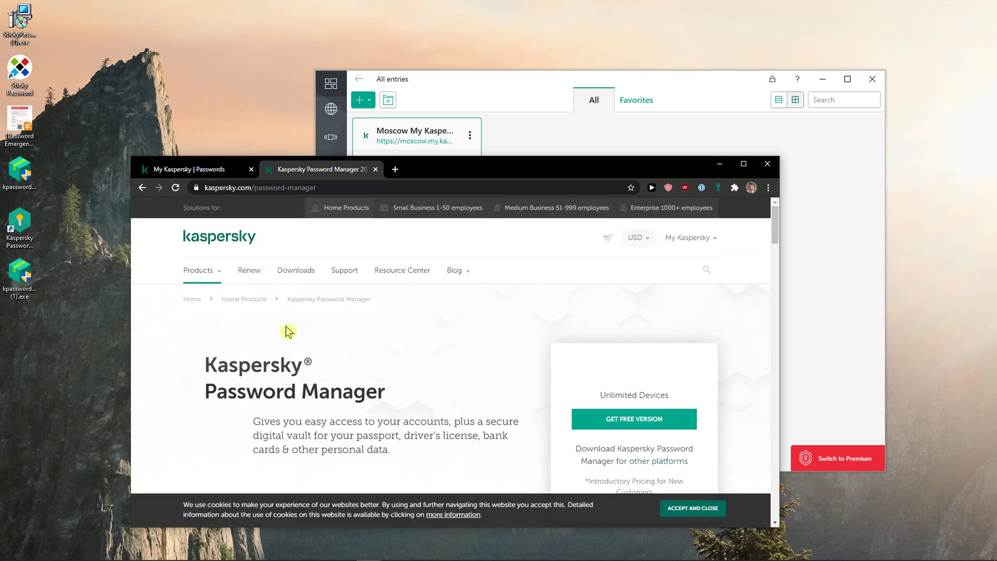
{"action": "scroll", "scroll_direction": "down", "scroll_amount": 3}
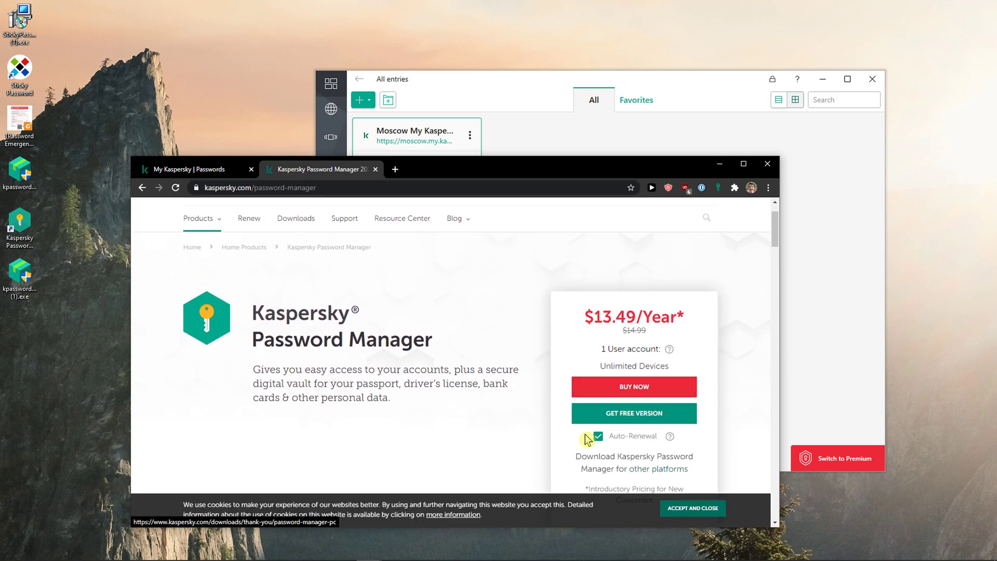
{"action": "scroll", "scroll_direction": "up", "scroll_amount": 3}
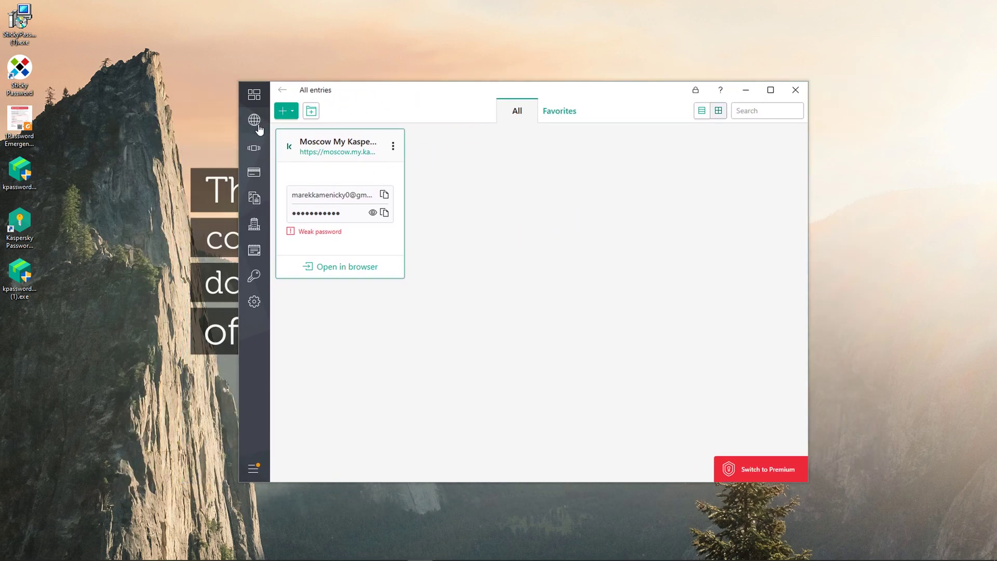
{"action": "mouse_move", "coordinate": [261, 109]}
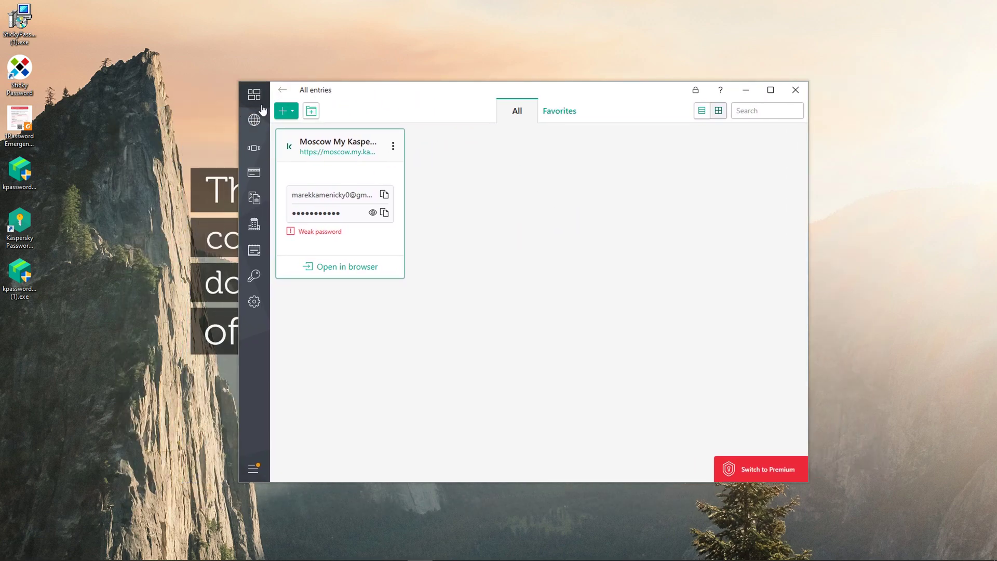
{"action": "left_click", "coordinate": [282, 110]}
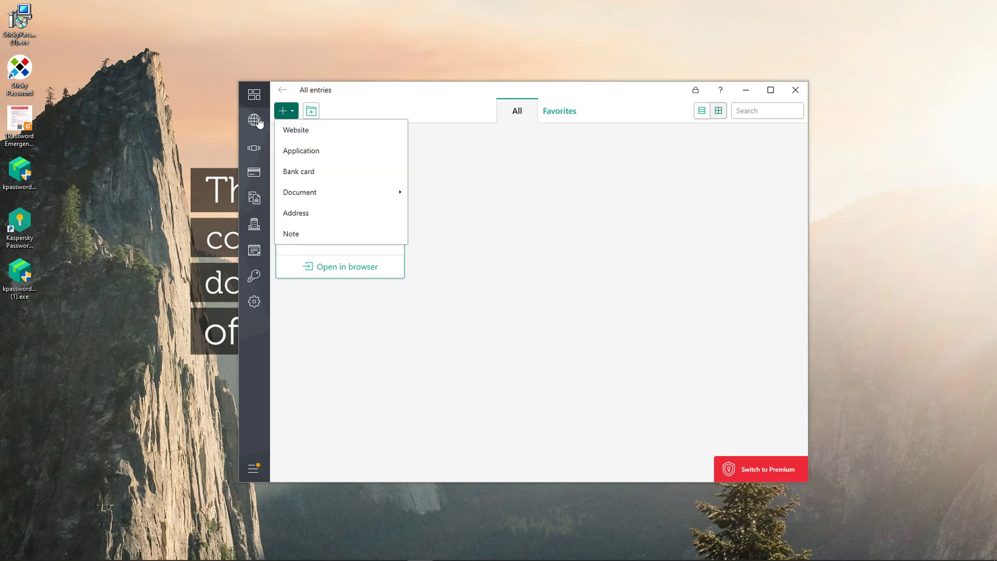
{"action": "left_click", "coordinate": [253, 122]}
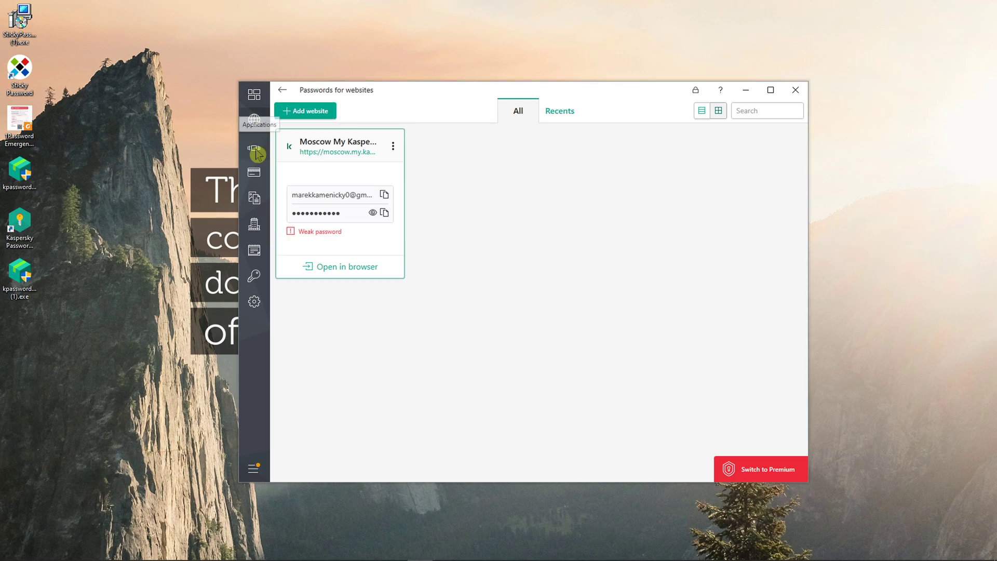
{"action": "left_click", "coordinate": [253, 152]}
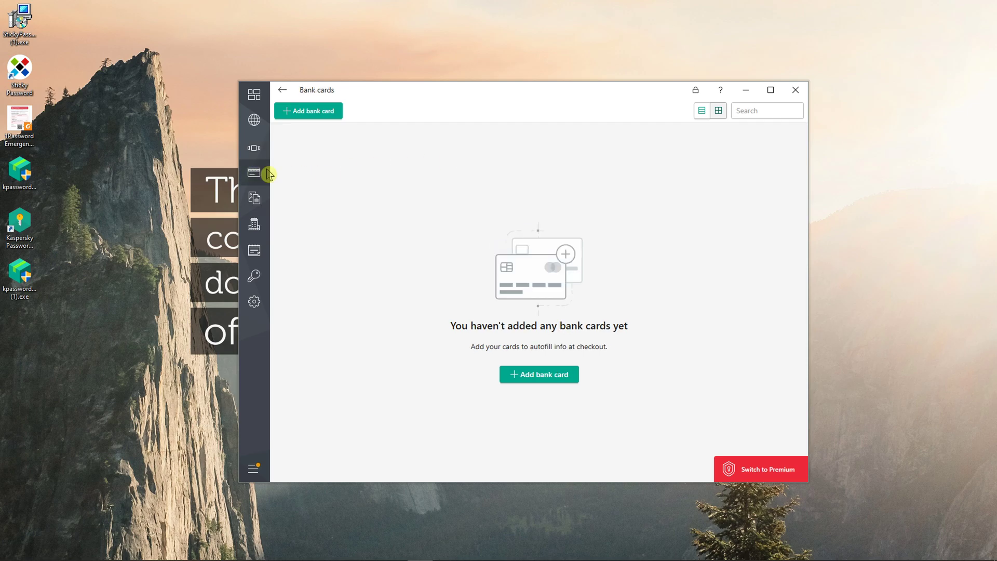
{"action": "left_click", "coordinate": [254, 198]}
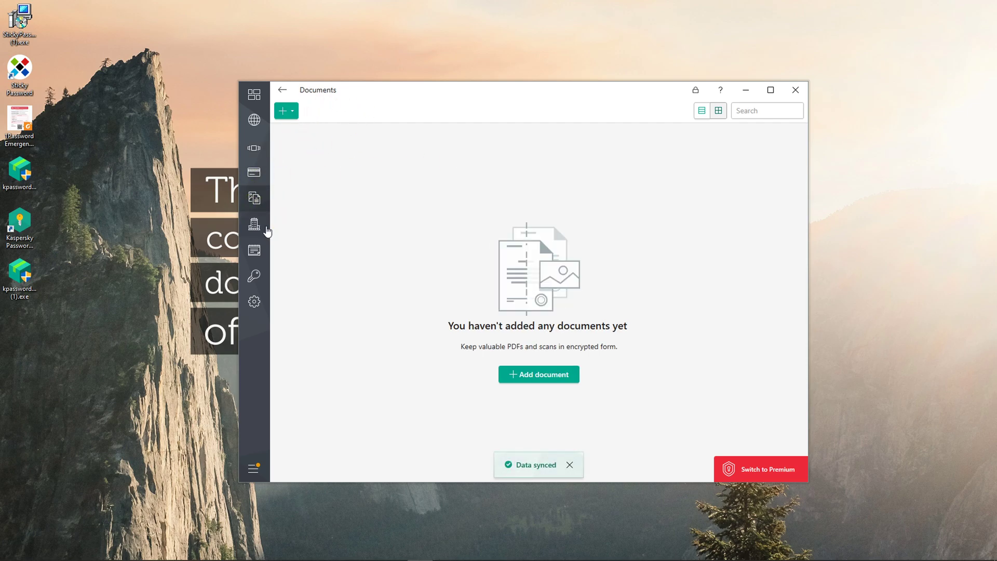
{"action": "left_click", "coordinate": [254, 251]}
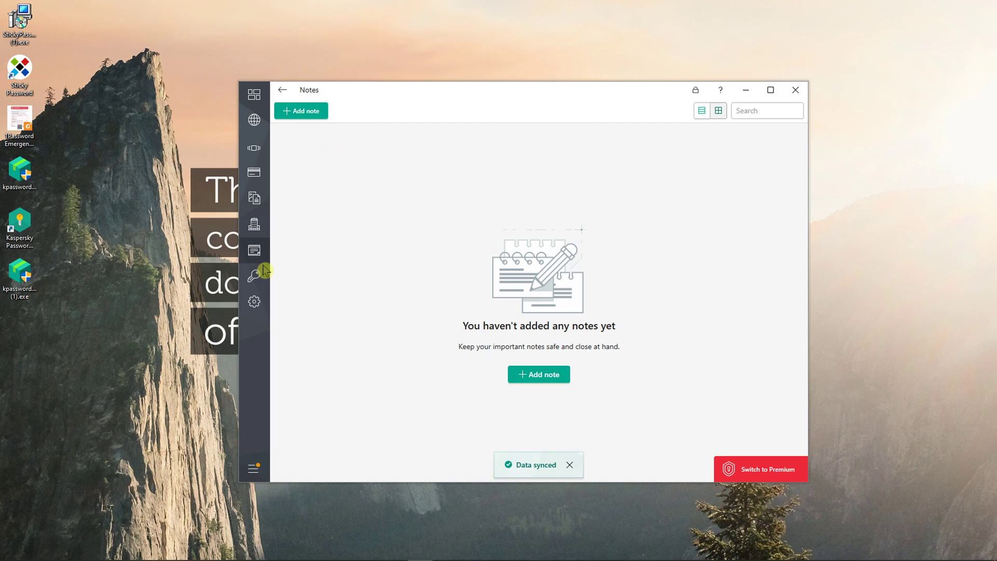
{"action": "left_click", "coordinate": [254, 276]}
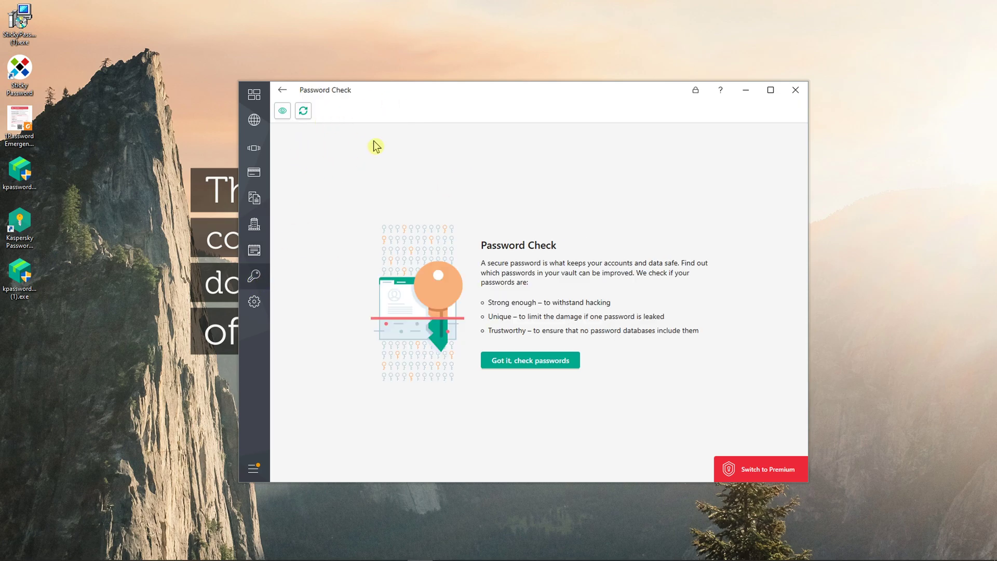
{"action": "mouse_move", "coordinate": [268, 111]}
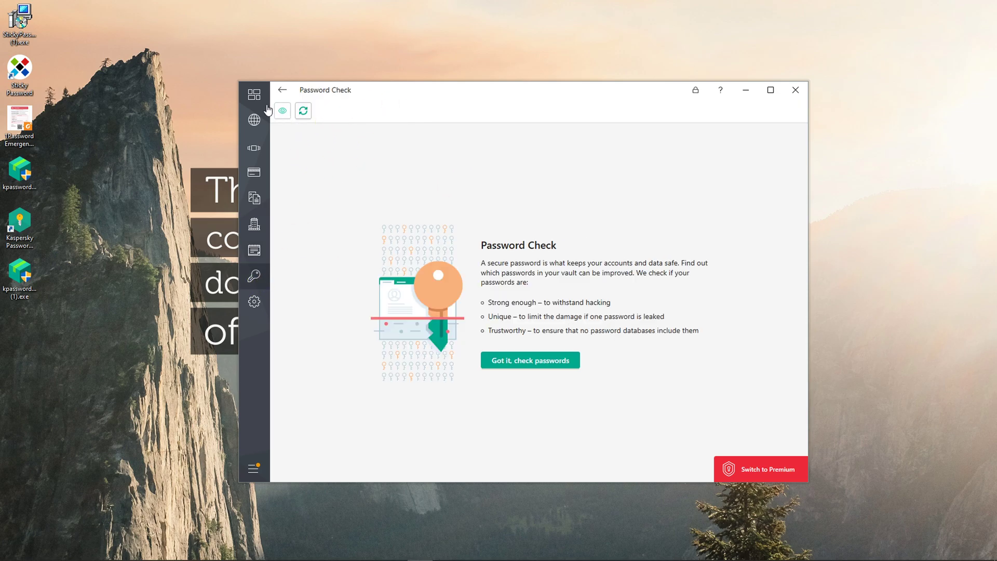
{"action": "left_click", "coordinate": [253, 94]}
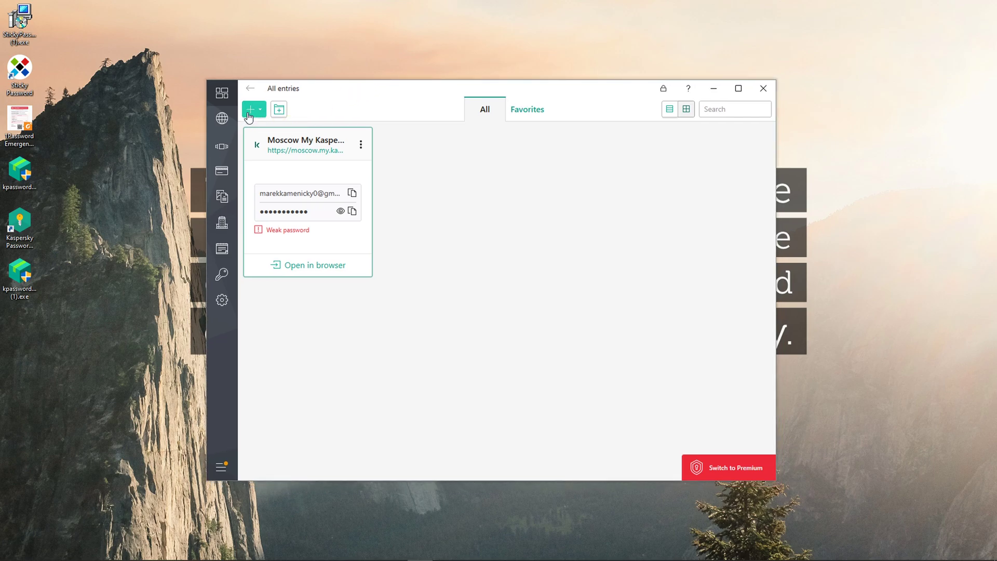
{"action": "left_click", "coordinate": [222, 118]}
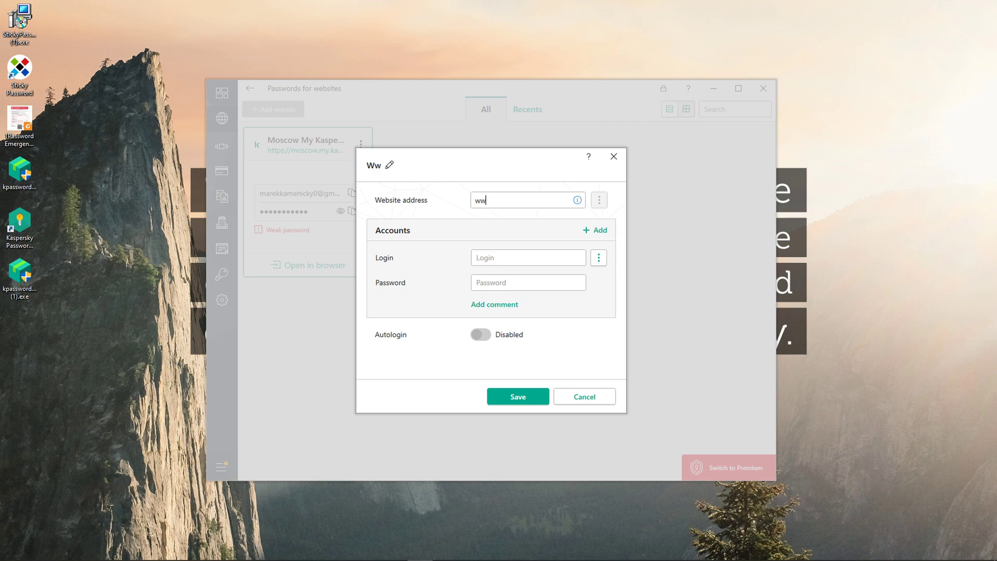
{"action": "type", "text": "www.facebook.com"}
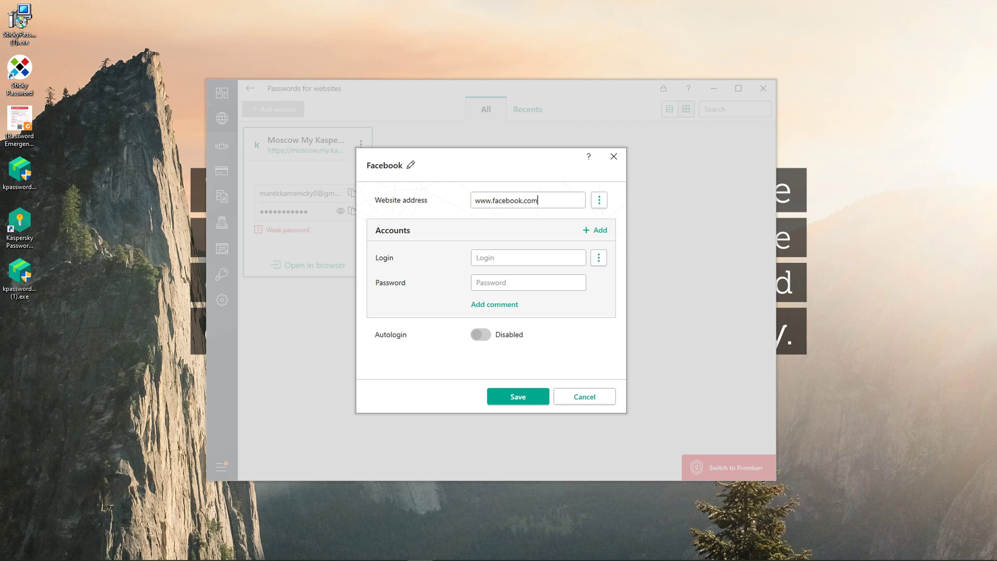
{"action": "left_click", "coordinate": [527, 257]}
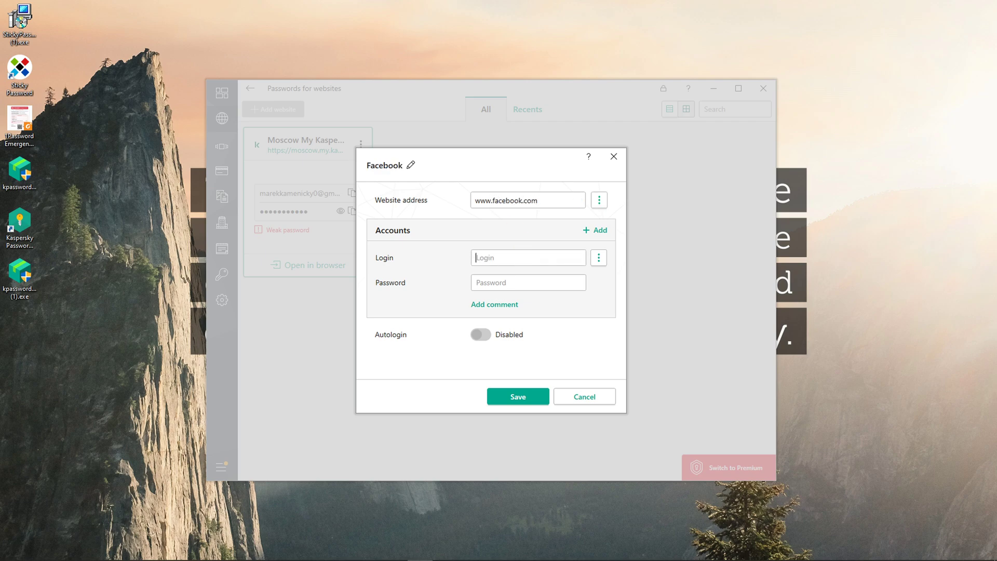
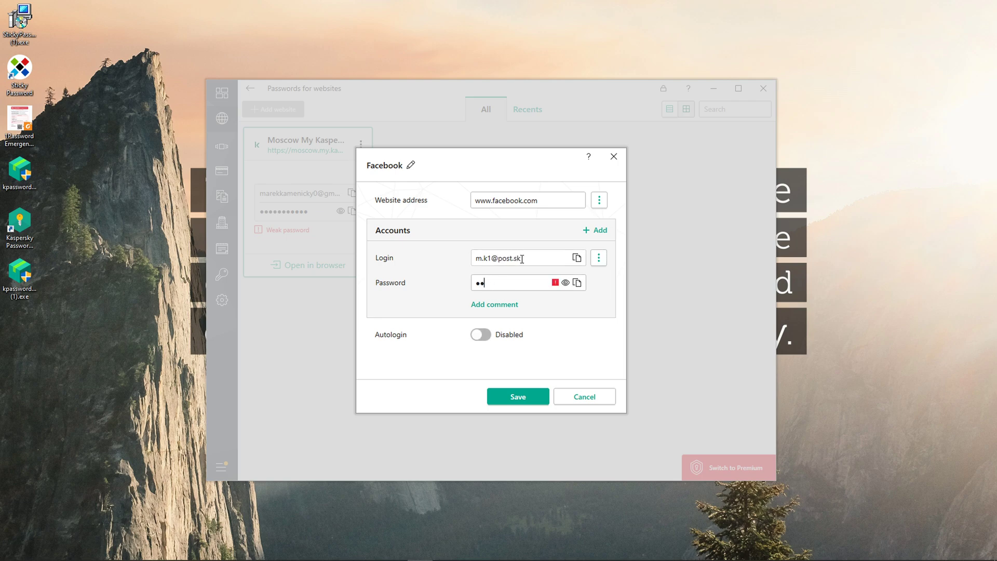
{"action": "type", "text": "password"}
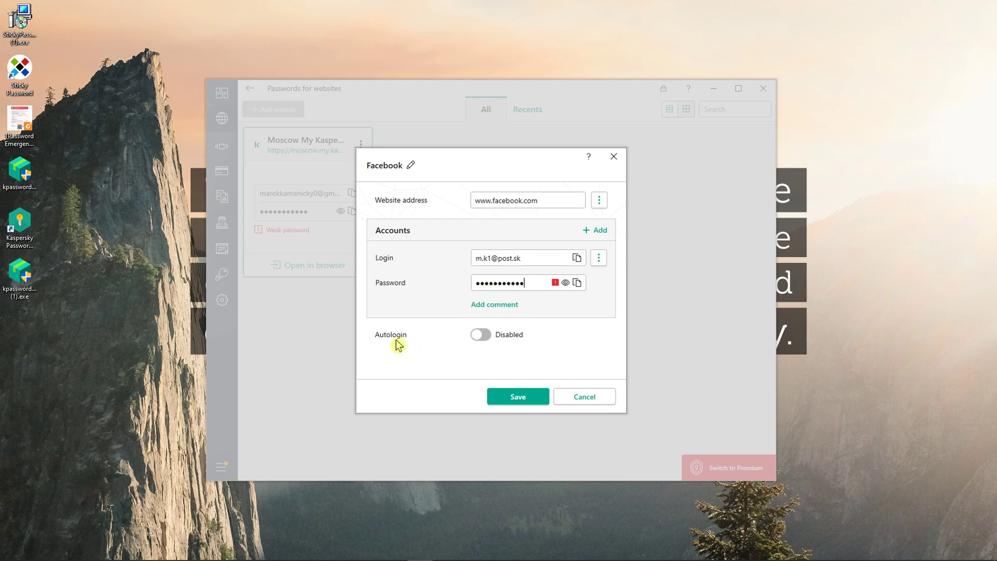
{"action": "mouse_move", "coordinate": [491, 348]}
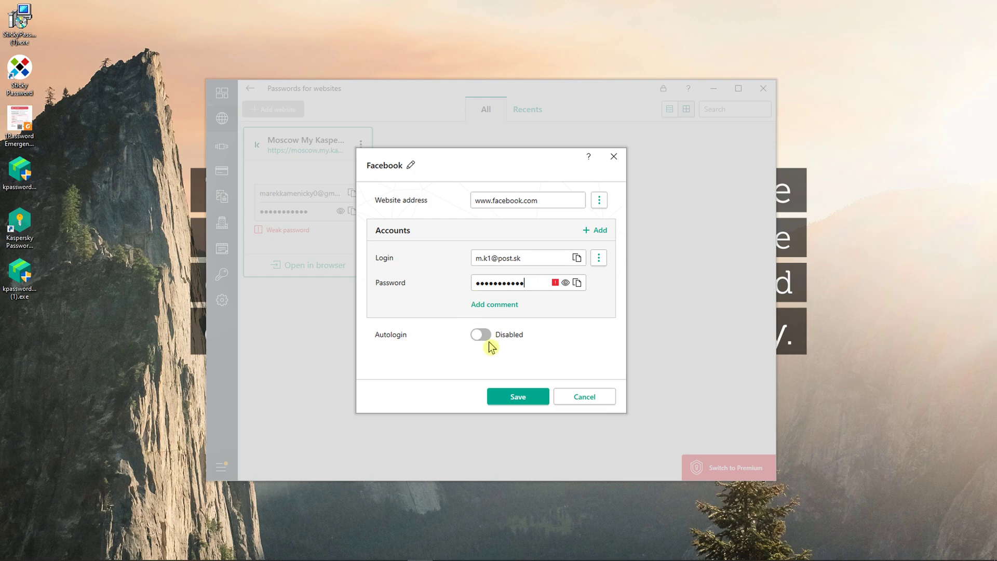
Add then remove an empty second account, and save the Facebook entry.
{"action": "left_click", "coordinate": [594, 229]}
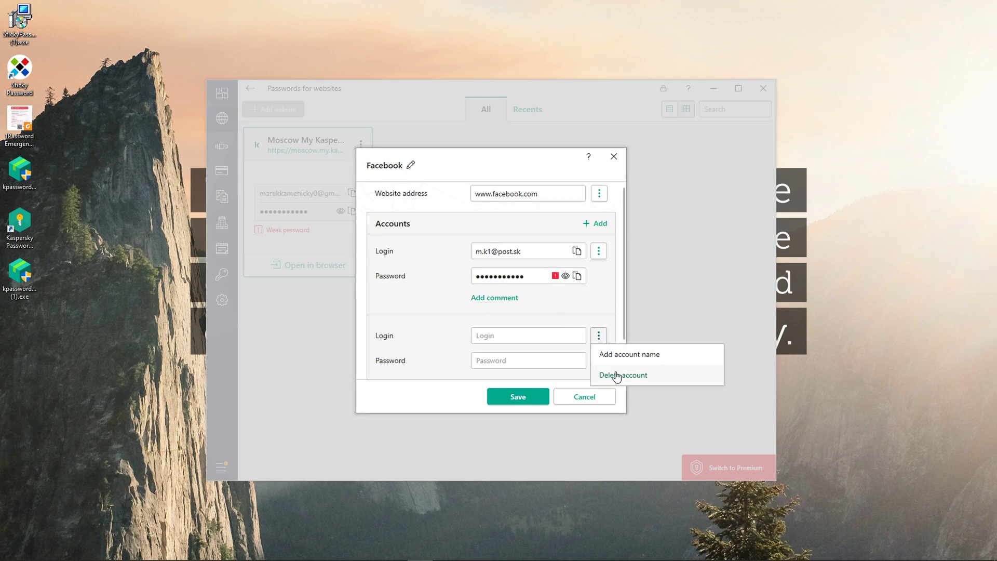
{"action": "left_click", "coordinate": [622, 374]}
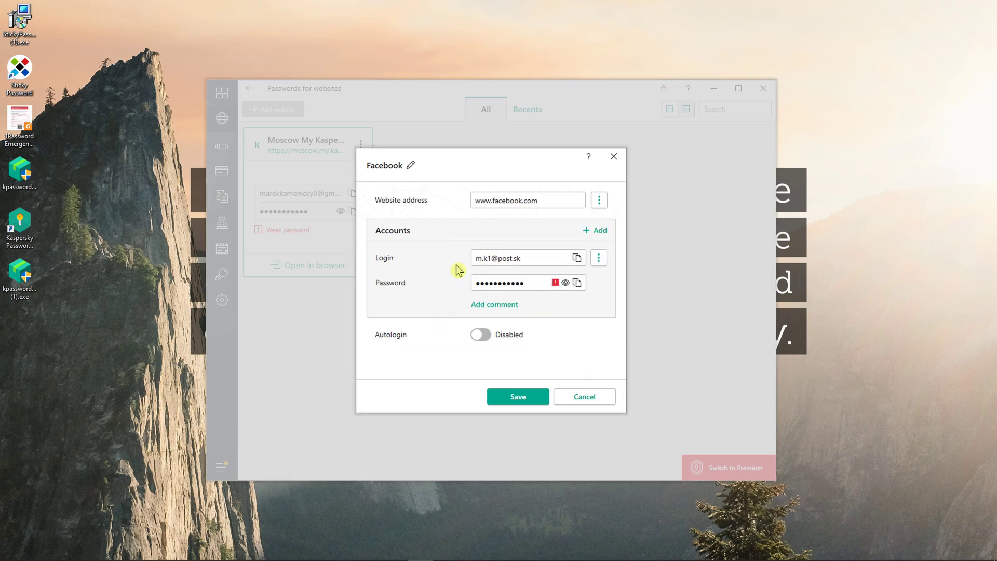
{"action": "mouse_move", "coordinate": [518, 396]}
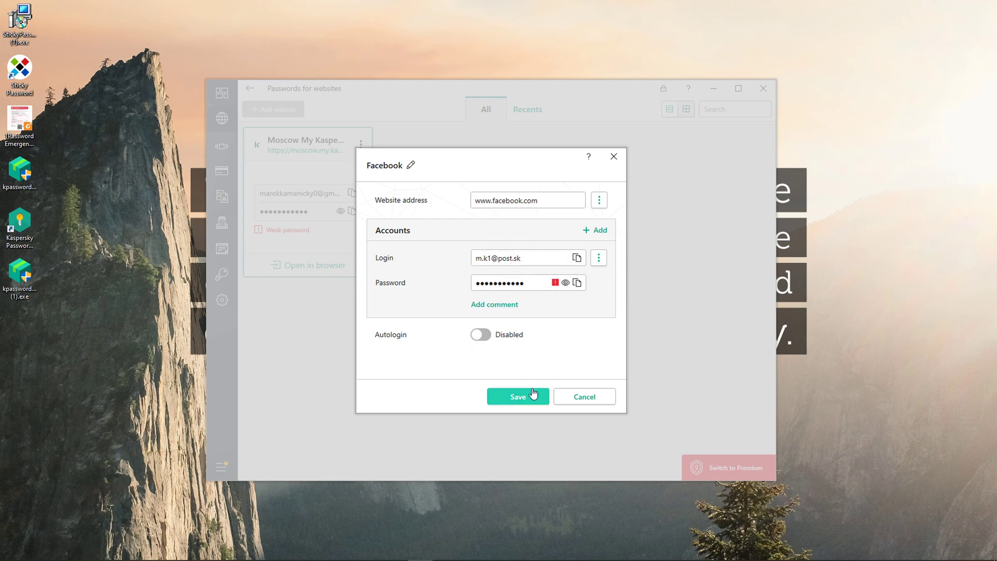
{"action": "mouse_move", "coordinate": [529, 396]}
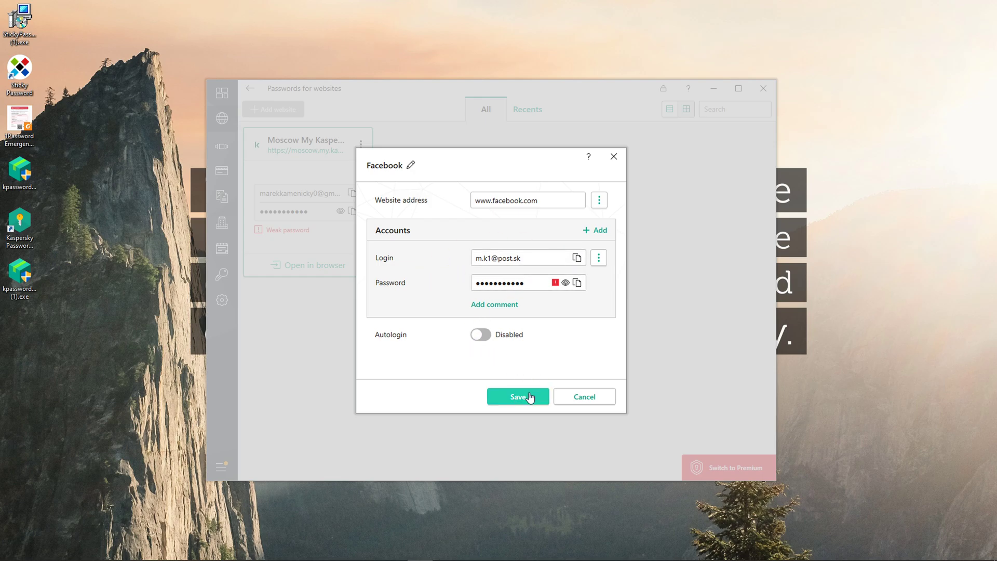
{"action": "left_click", "coordinate": [517, 396]}
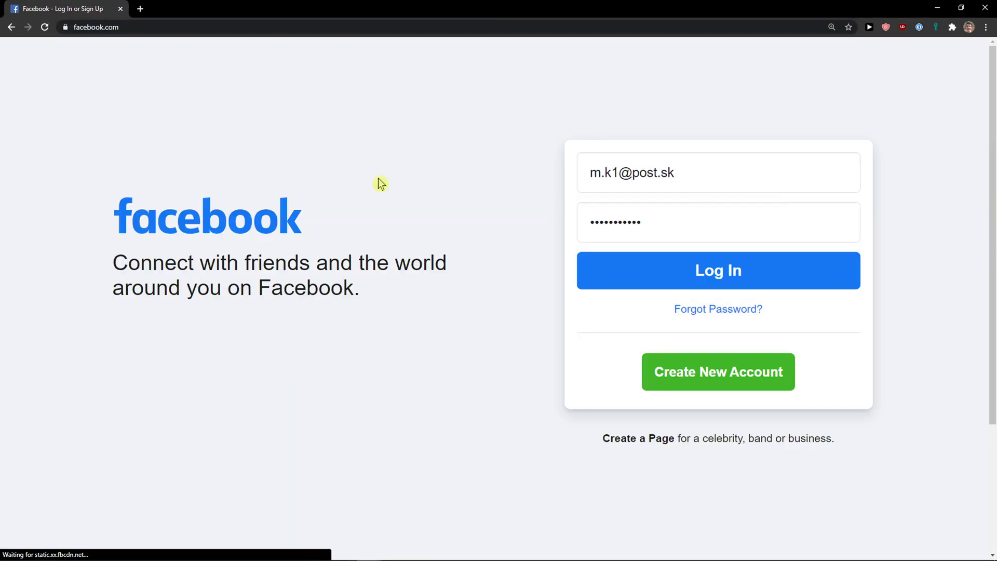
{"action": "left_click", "coordinate": [668, 172]}
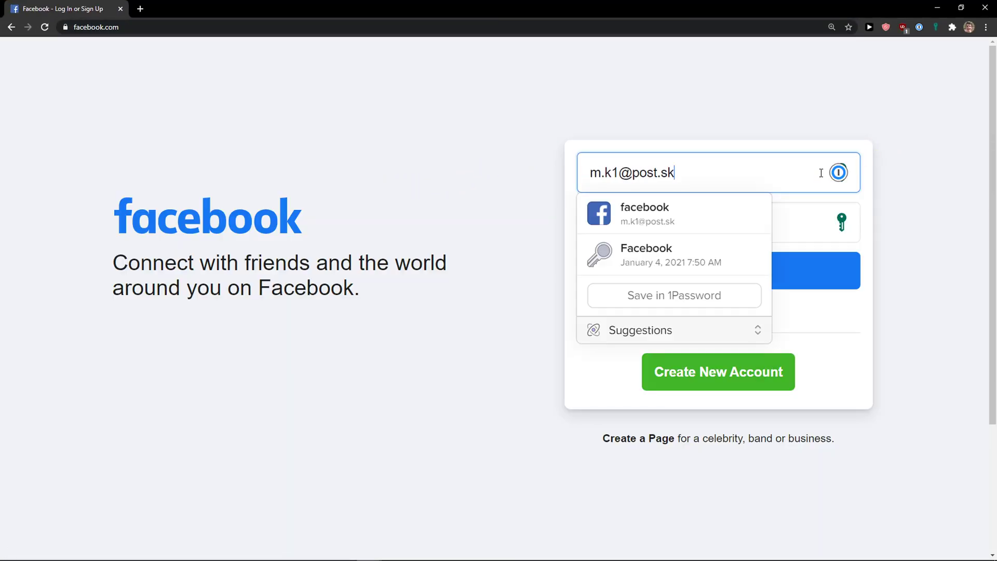
{"action": "left_click", "coordinate": [918, 27]}
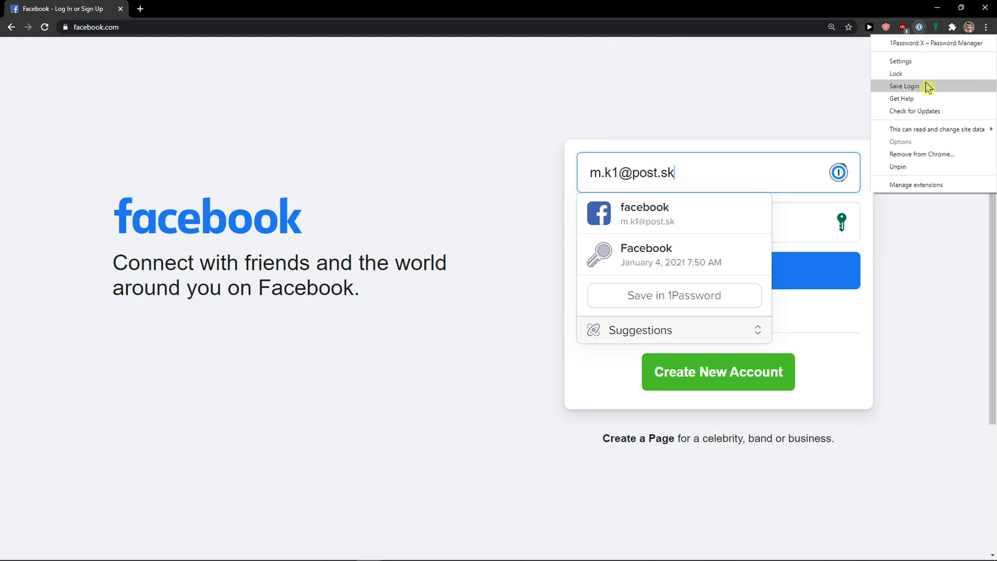
{"action": "left_click", "coordinate": [922, 154]}
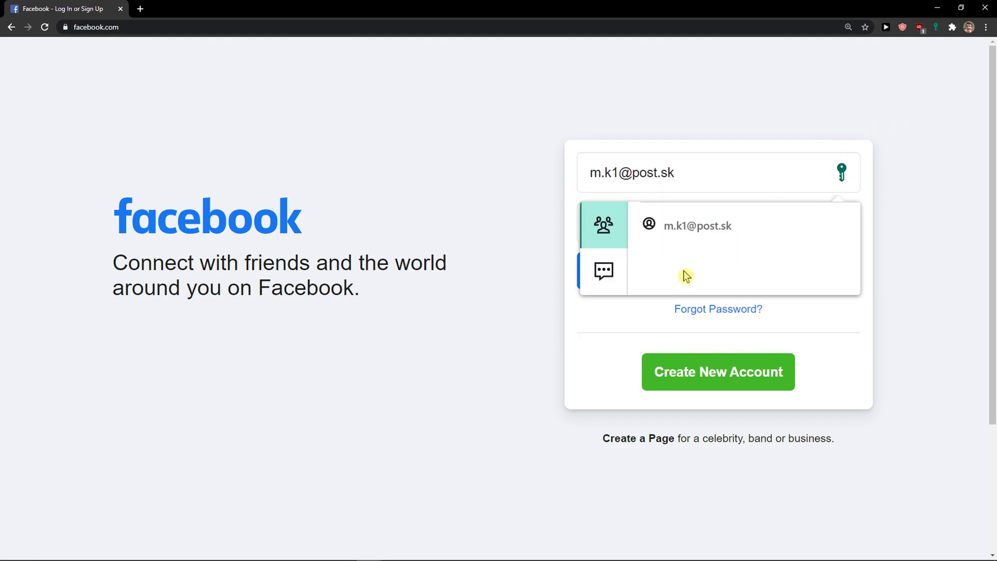
{"action": "mouse_move", "coordinate": [862, 75]}
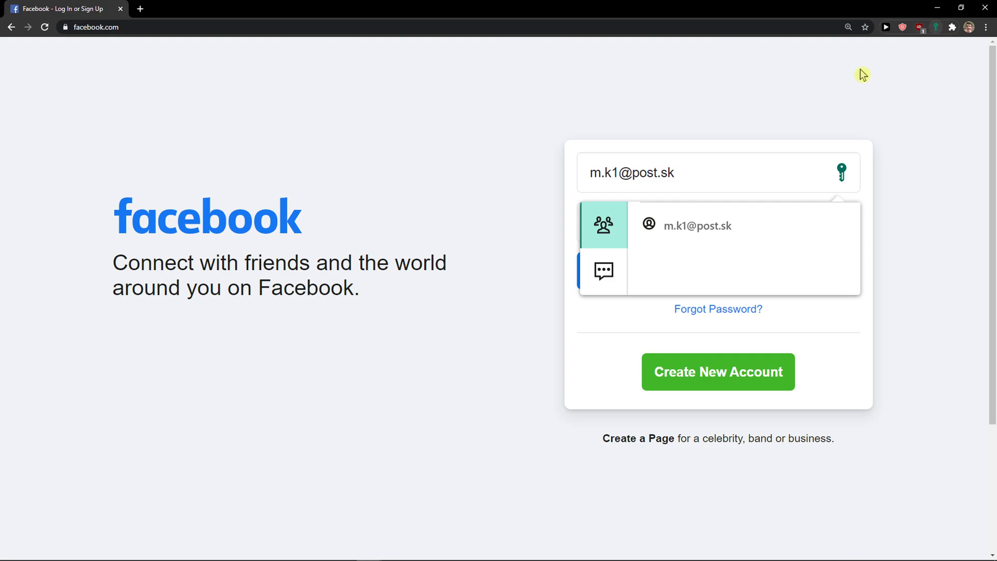
{"action": "left_click", "coordinate": [696, 225]}
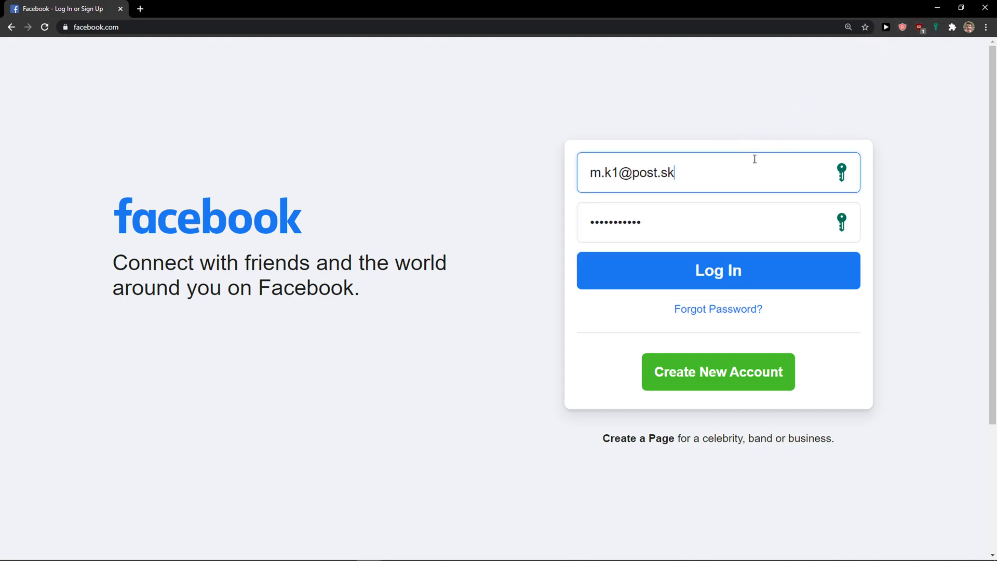
Sign in to Facebook using the autofilled saved email and password.
{"action": "left_click", "coordinate": [712, 172]}
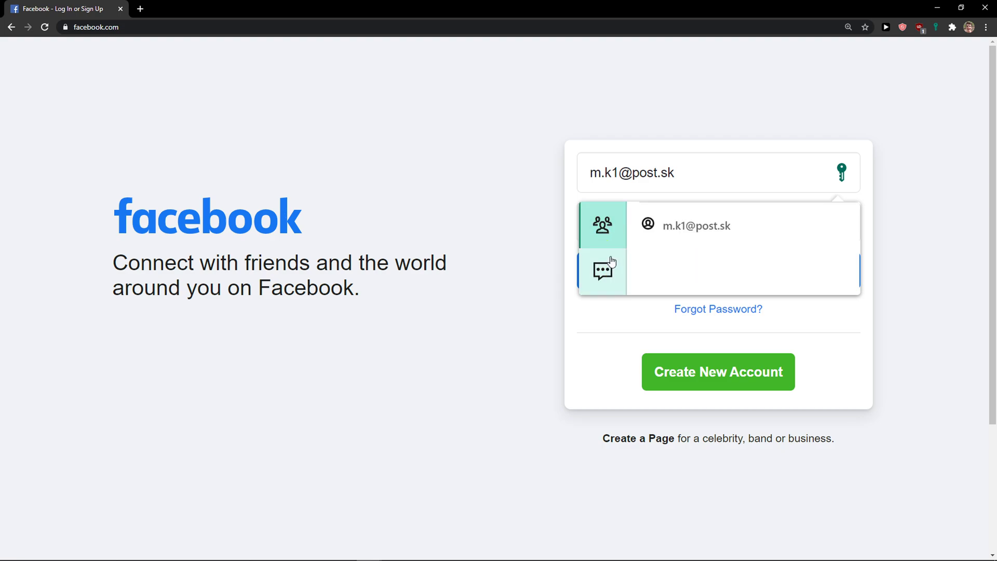
{"action": "left_click", "coordinate": [696, 225]}
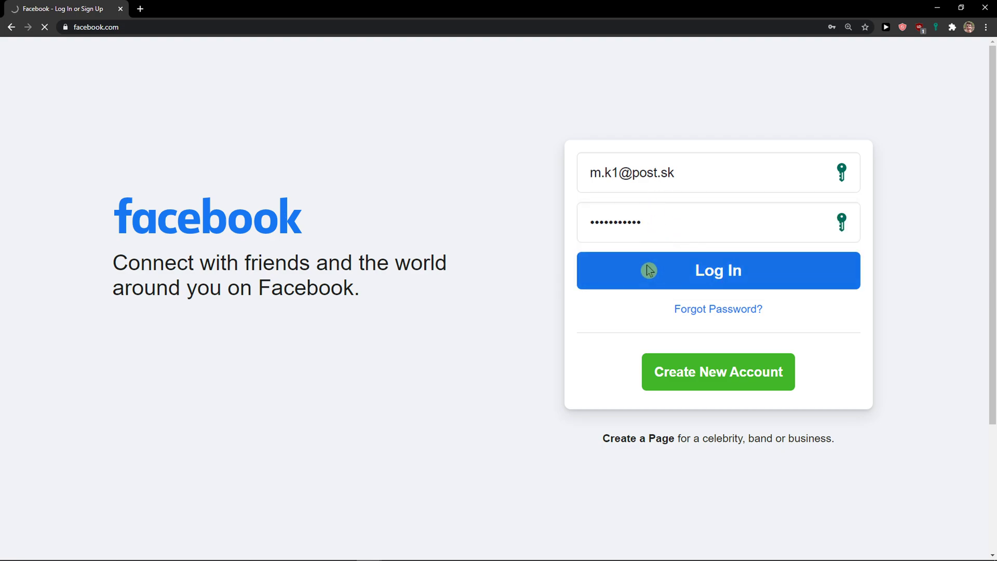
{"action": "left_click", "coordinate": [717, 270]}
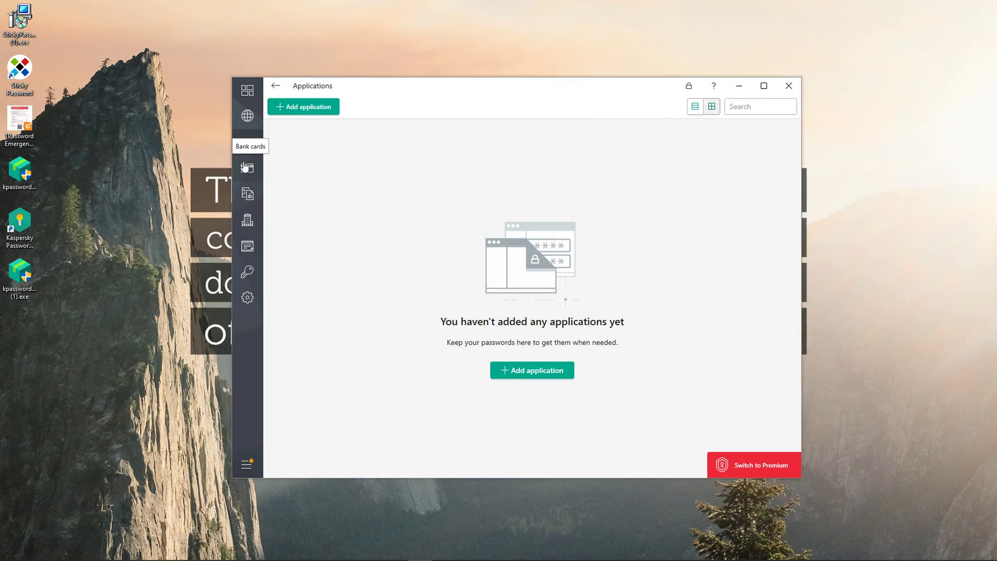
Preview the Bank cards section's empty card form and close it without saving.
{"action": "left_click", "coordinate": [247, 167]}
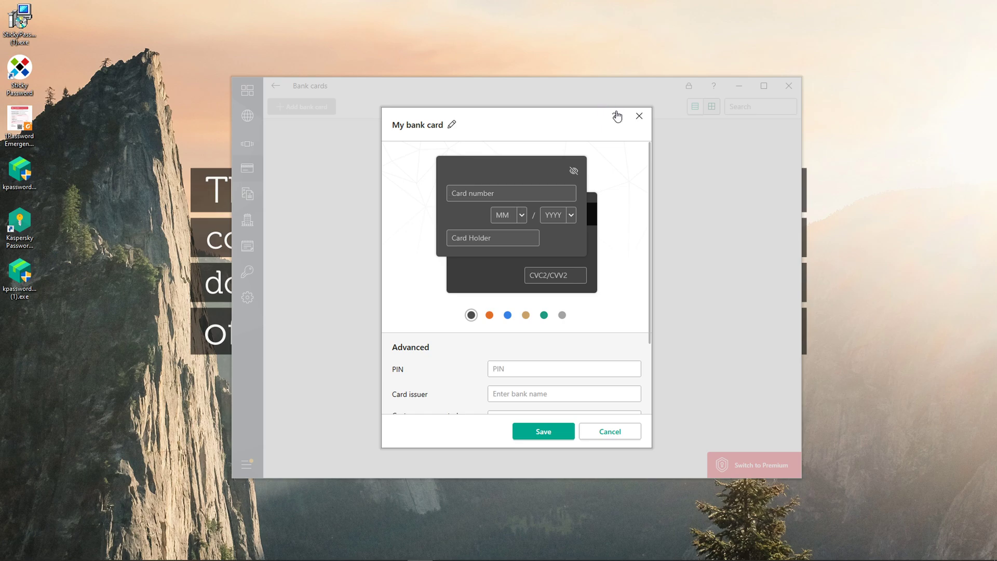
{"action": "left_click", "coordinate": [639, 116]}
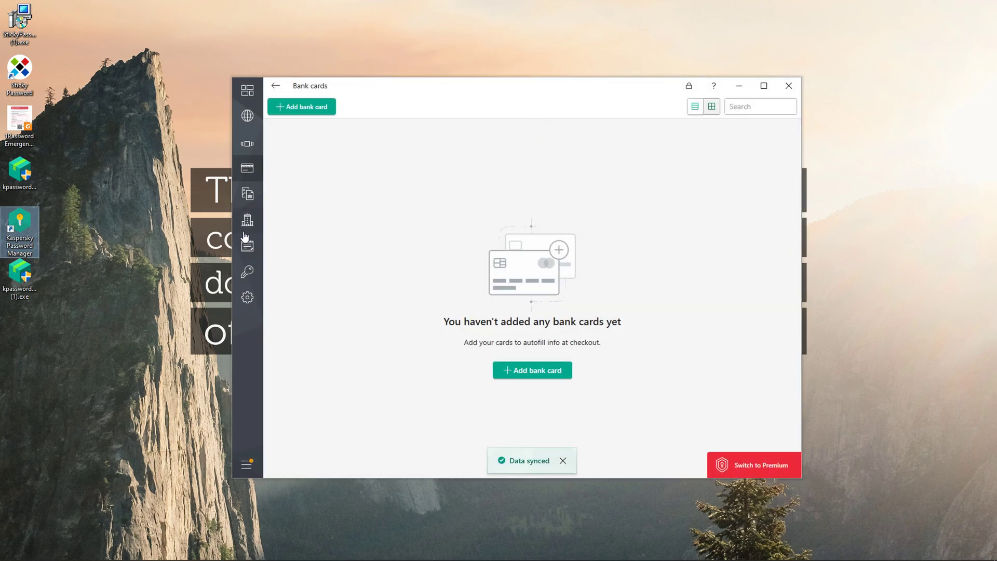
Preview the New address form in Addresses and cancel it without saving.
{"action": "left_click", "coordinate": [248, 231]}
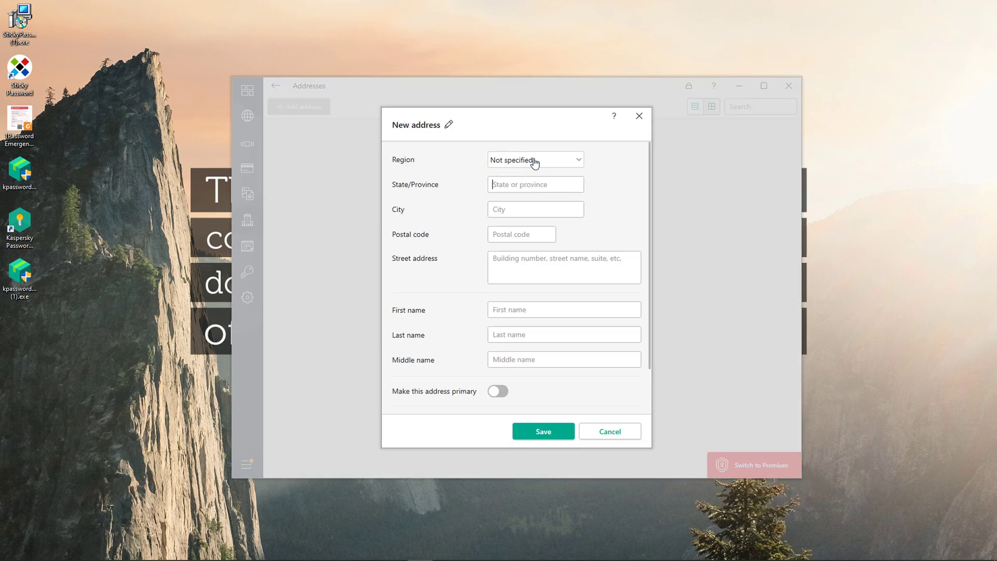
{"action": "scroll", "scroll_direction": "down", "scroll_amount": 3}
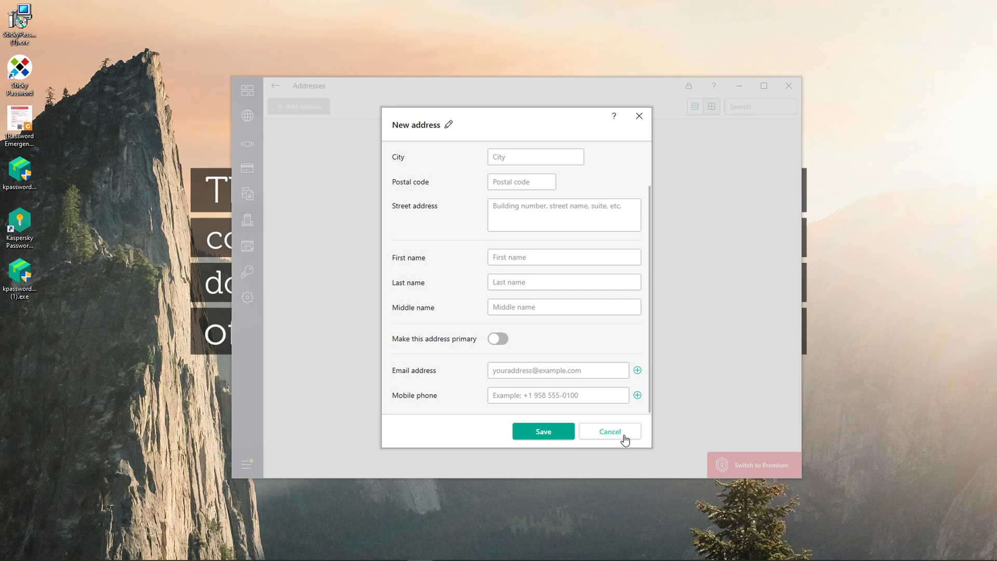
{"action": "scroll", "scroll_direction": "up", "scroll_amount": 3}
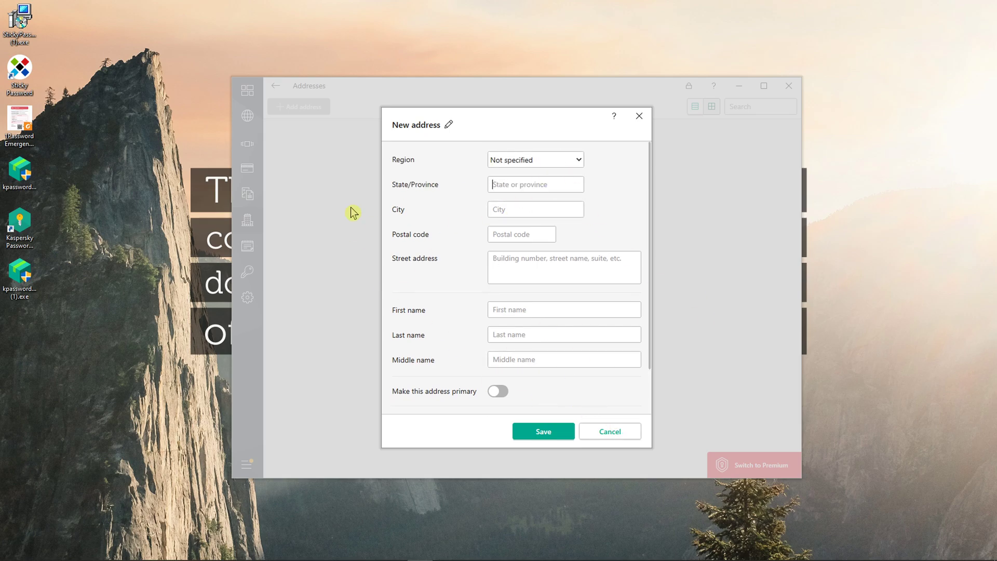
{"action": "left_click", "coordinate": [608, 431]}
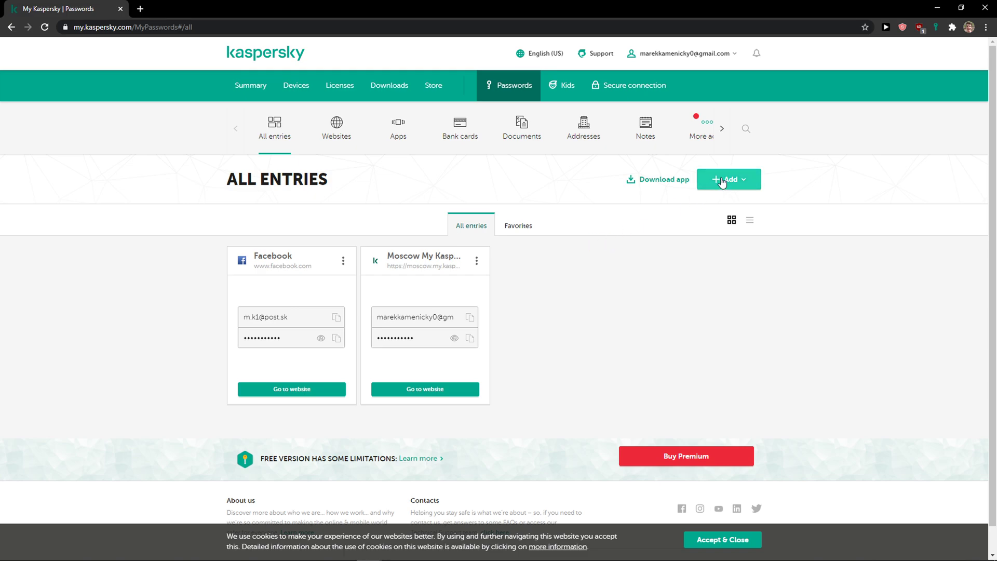
Review the synced Facebook entry in the My Kaspersky vault, then return to the product page tab.
{"action": "left_click", "coordinate": [726, 180]}
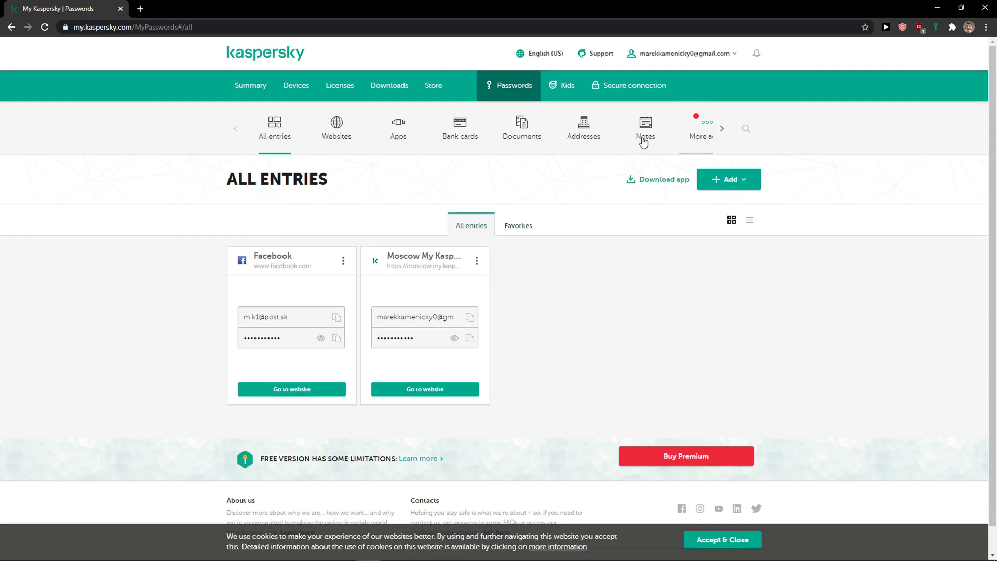
{"action": "left_click", "coordinate": [192, 10]}
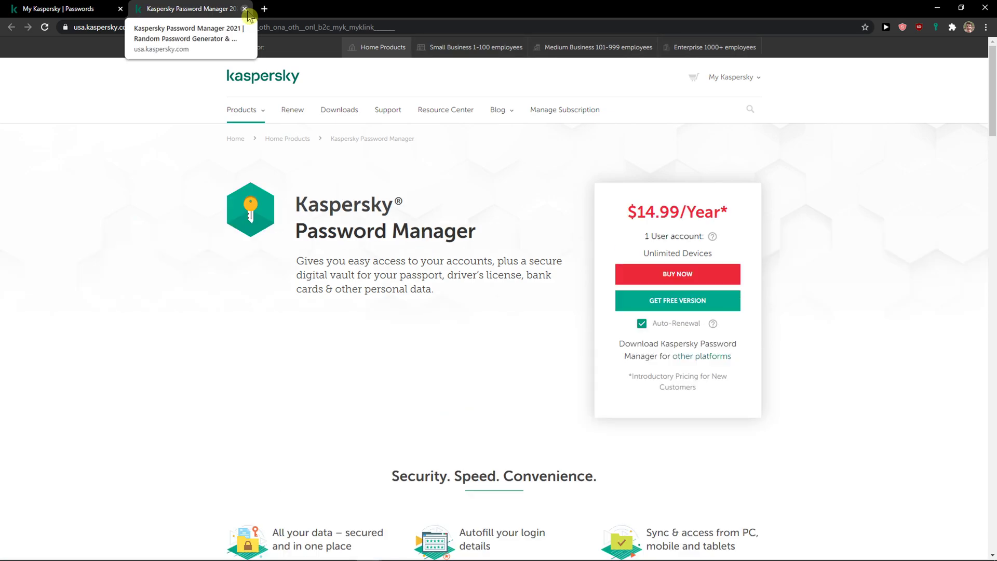
{"action": "mouse_move", "coordinate": [719, 197]}
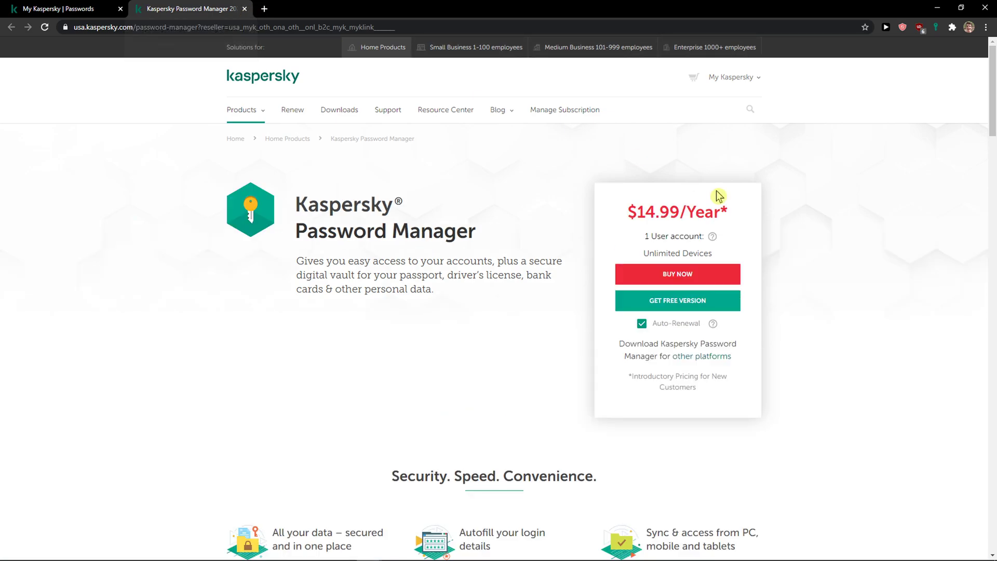
{"action": "left_click", "coordinate": [712, 236]}
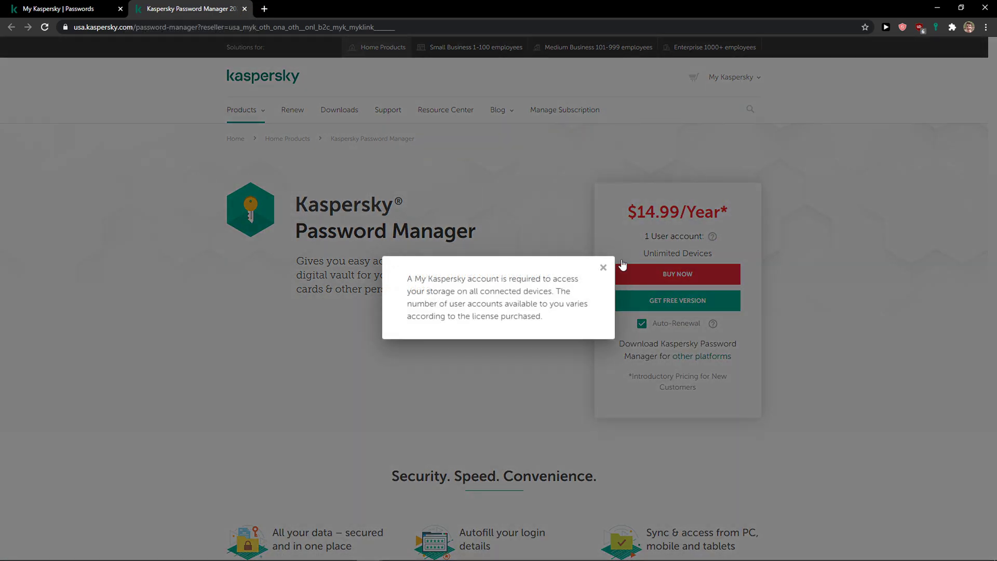
{"action": "mouse_move", "coordinate": [601, 270]}
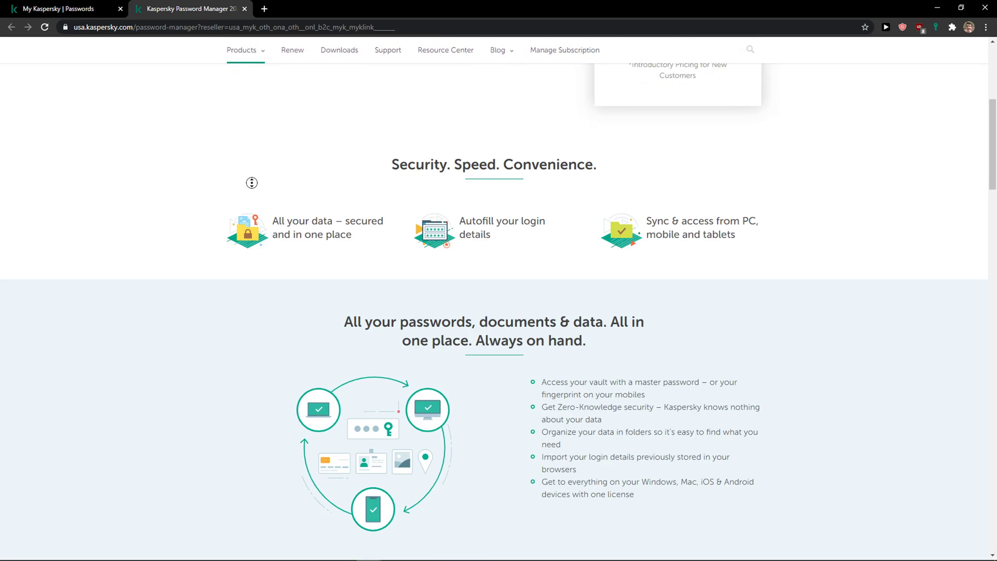
{"action": "scroll", "scroll_direction": "down", "scroll_amount": 3}
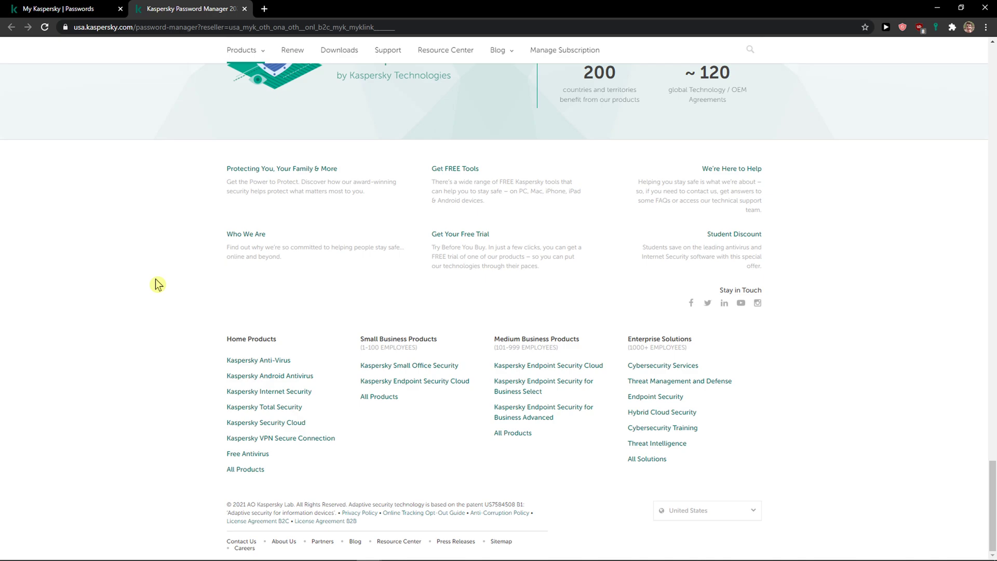
{"action": "scroll", "scroll_direction": "up", "scroll_amount": 3}
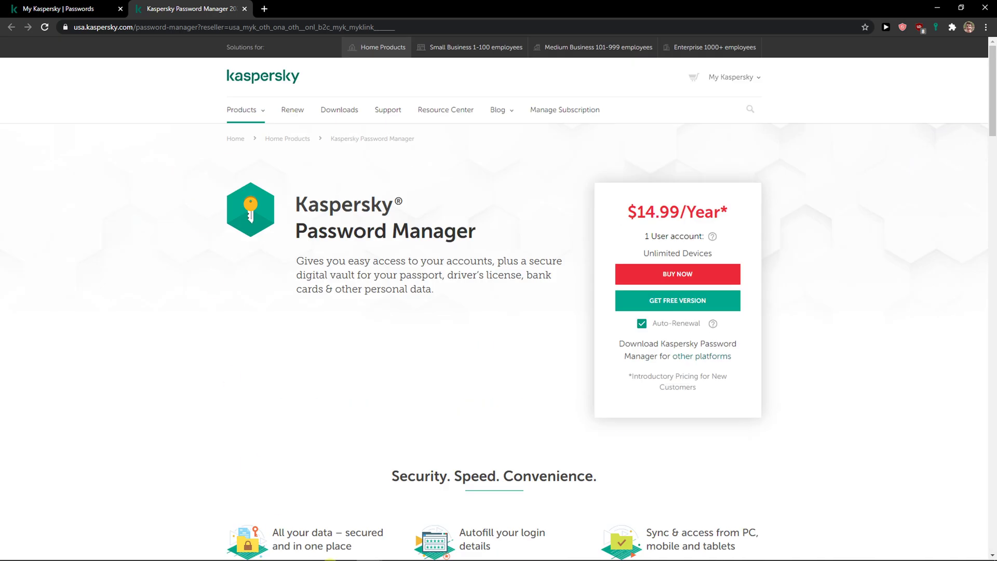
{"action": "mouse_move", "coordinate": [321, 548]}
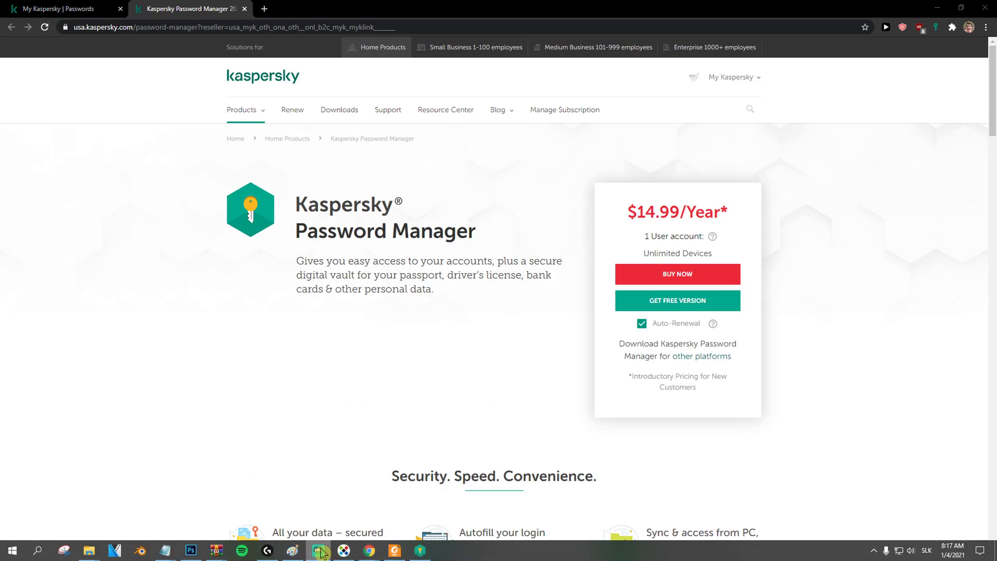
Return to the My Kaspersky Passwords tab listing the Facebook and Kaspersky account entries.
{"action": "left_click", "coordinate": [60, 9]}
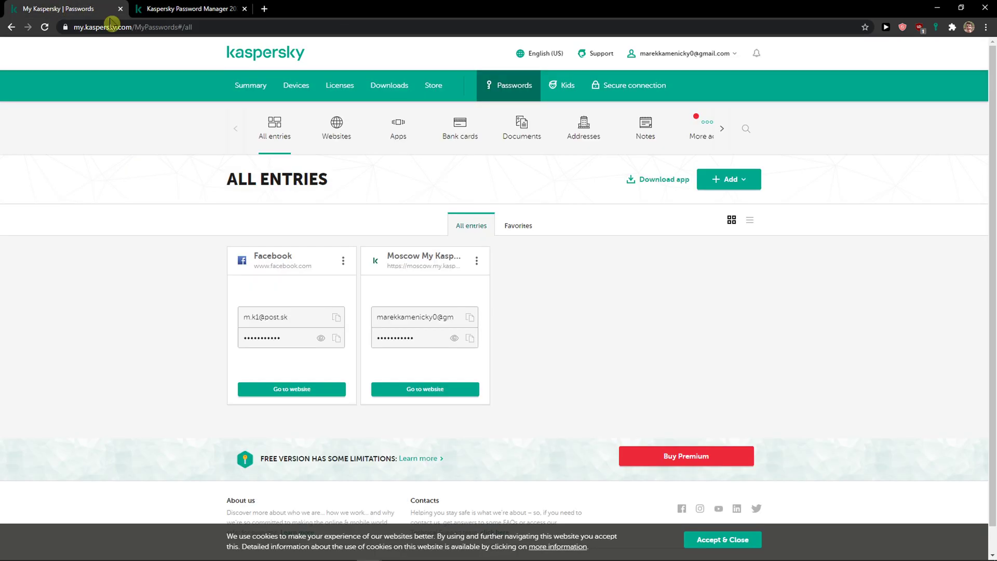
{"action": "mouse_move", "coordinate": [582, 127]}
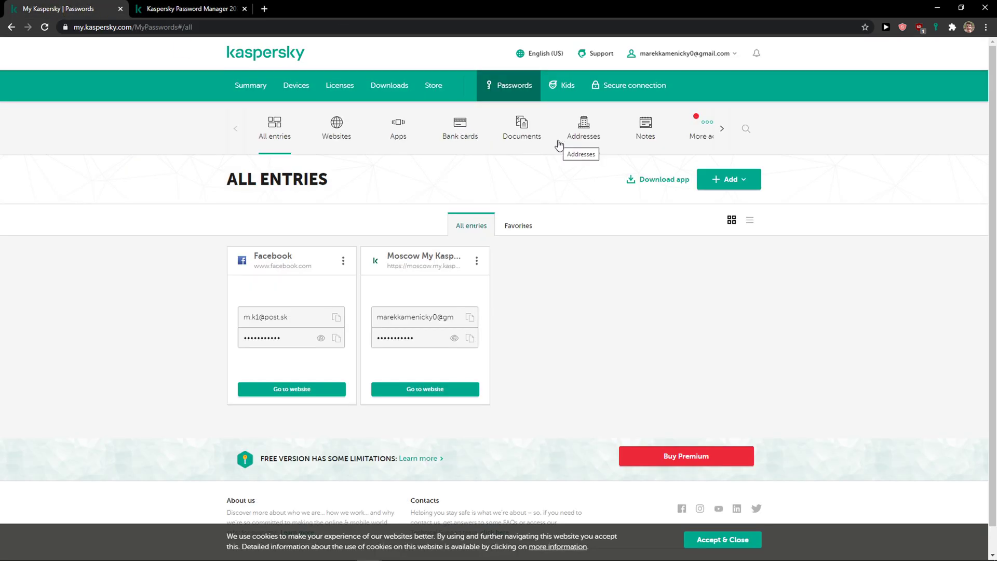
{"action": "mouse_move", "coordinate": [470, 242]}
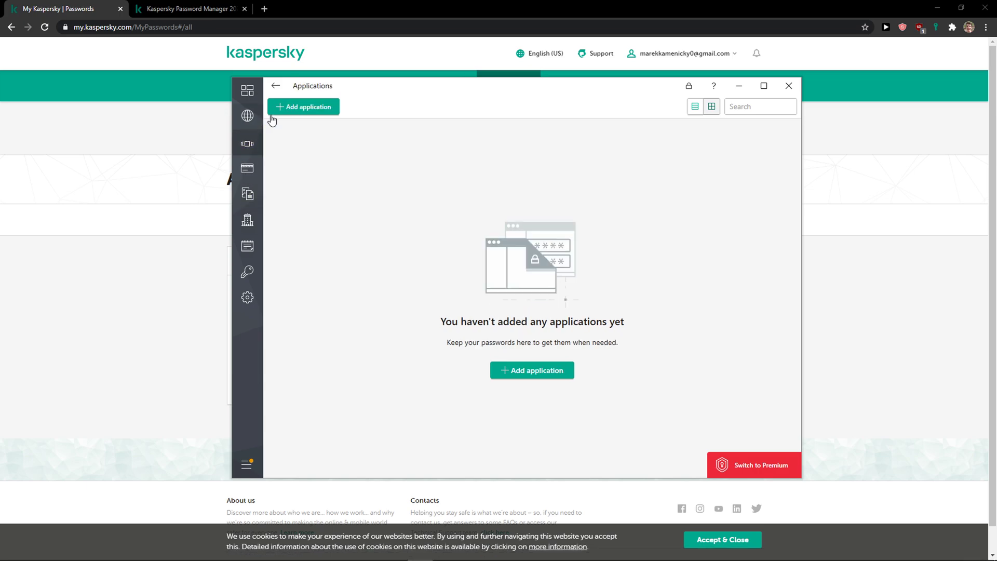
{"action": "left_click", "coordinate": [303, 106]}
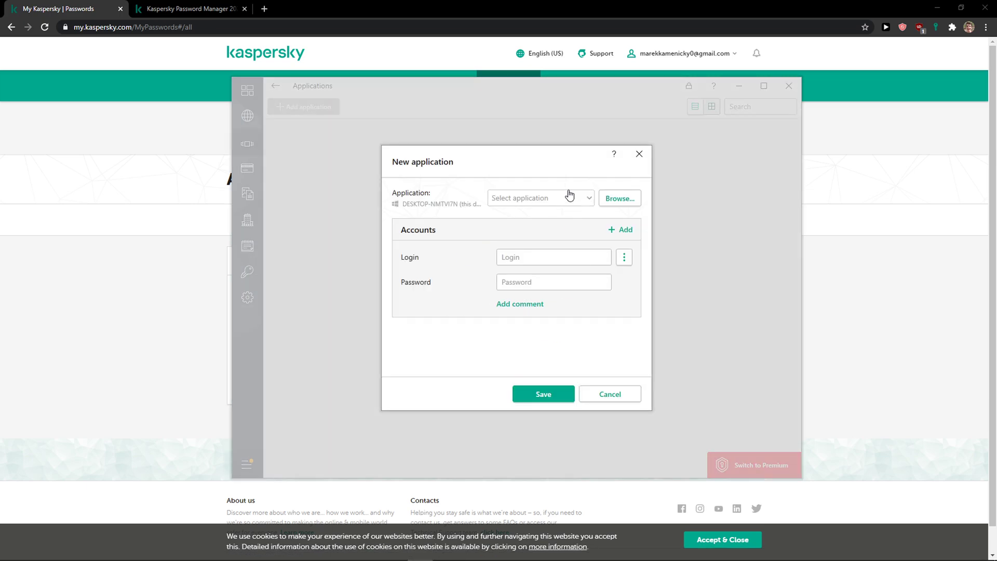
{"action": "left_click", "coordinate": [540, 197]}
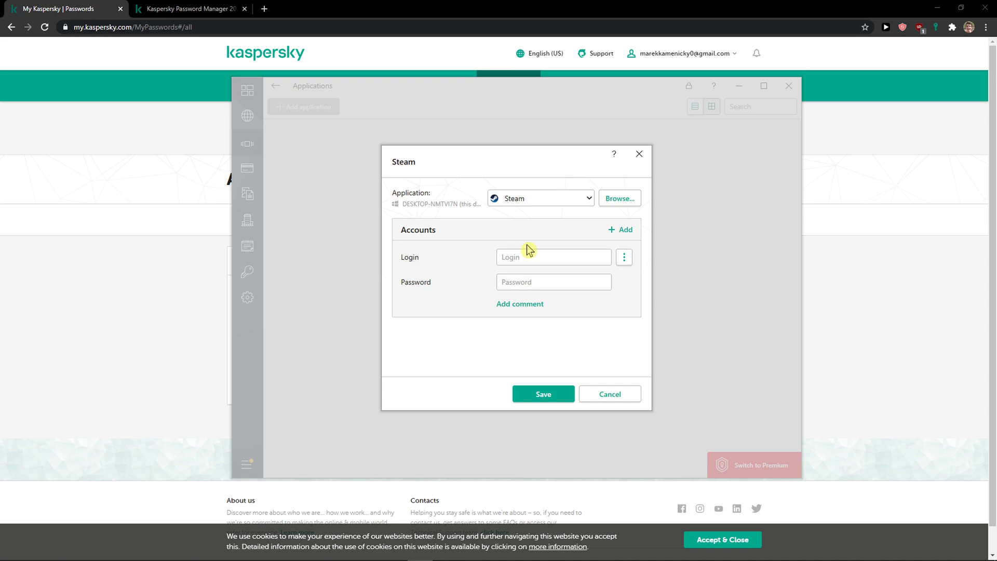
{"action": "left_click", "coordinate": [552, 256]}
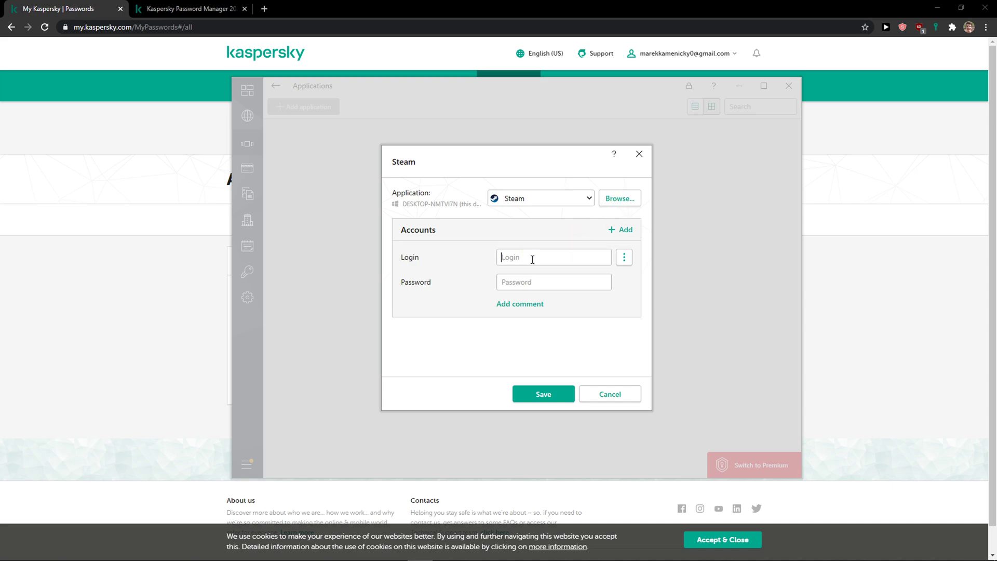
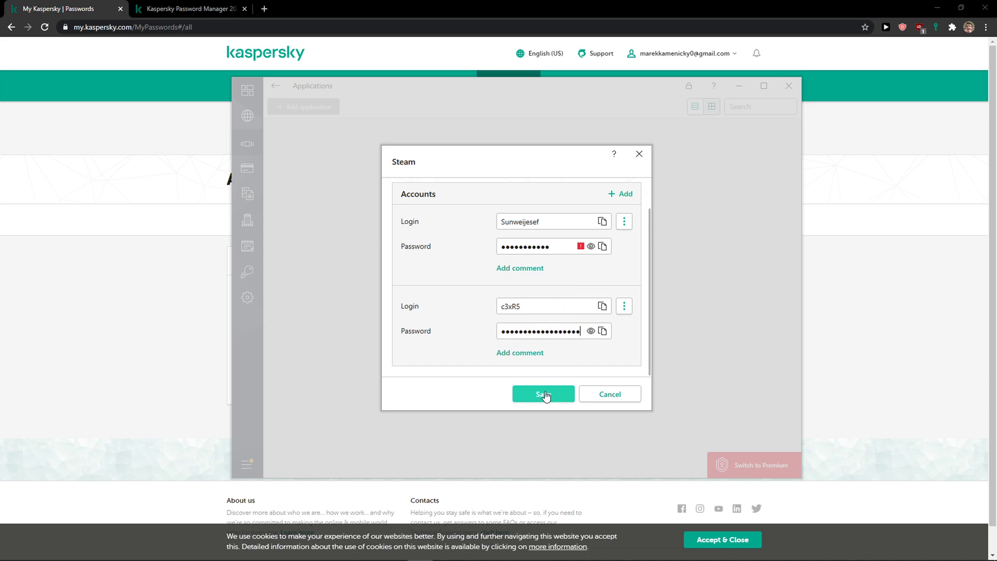
{"action": "left_click", "coordinate": [542, 393]}
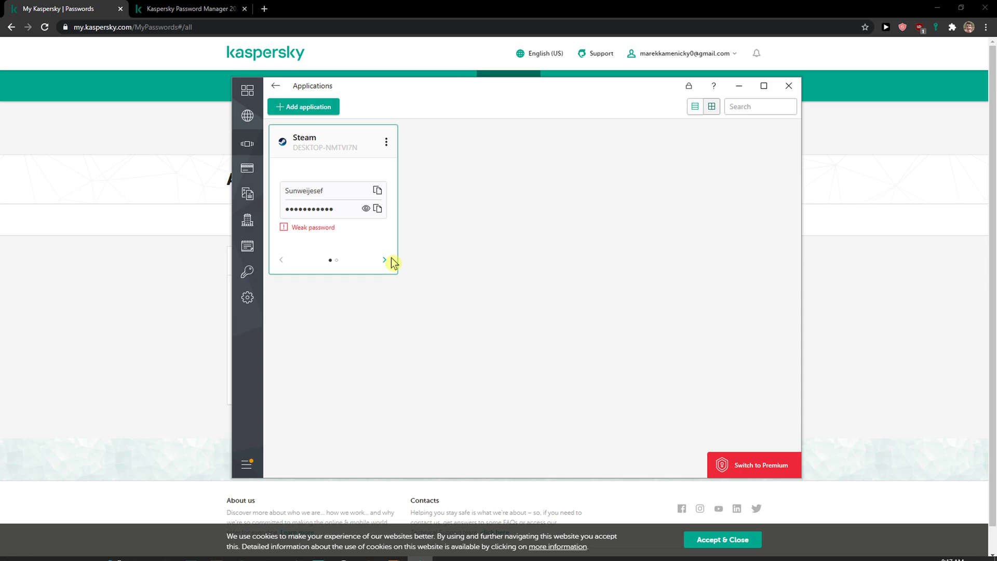
{"action": "left_click", "coordinate": [384, 259]}
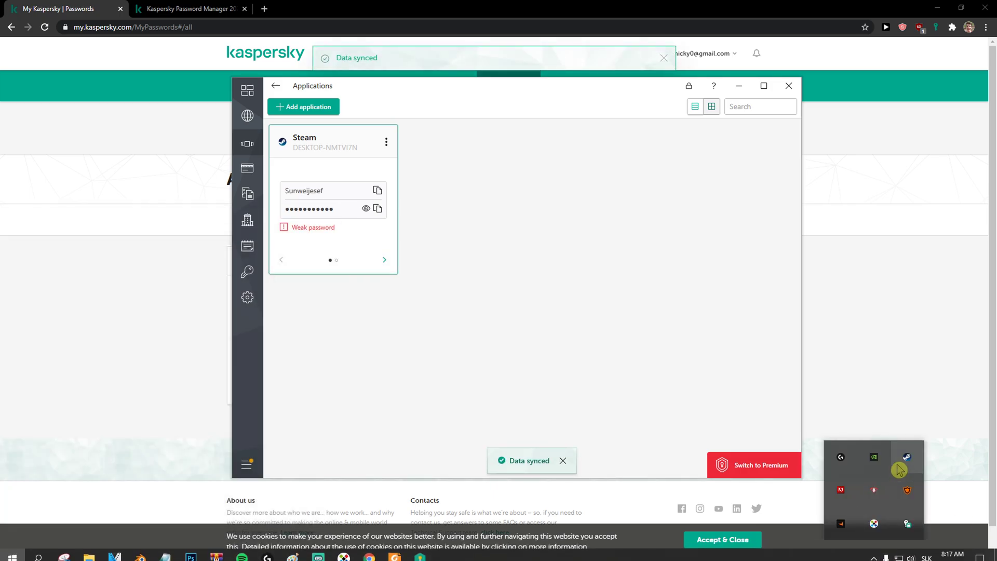
{"action": "left_click", "coordinate": [12, 555]}
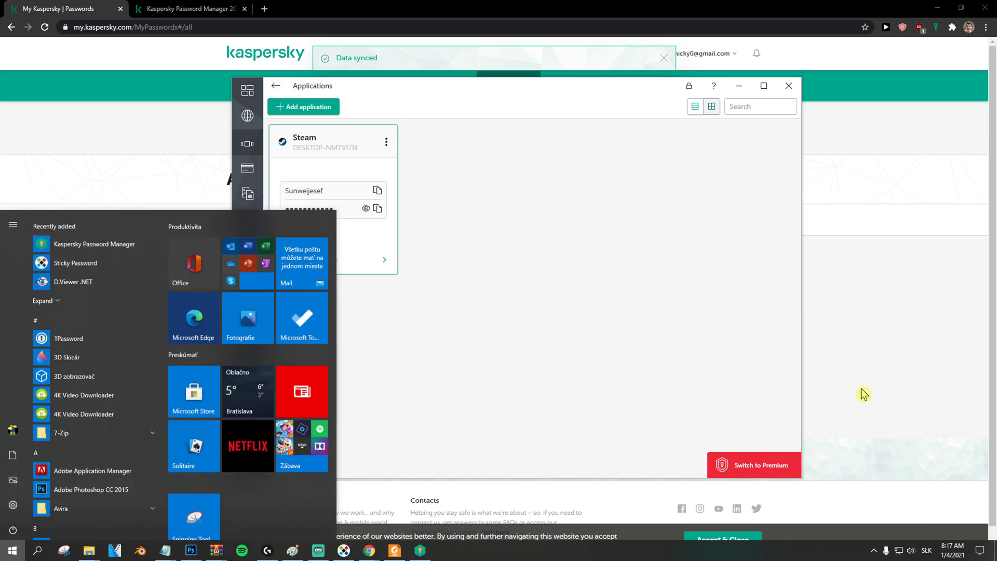
{"action": "left_click", "coordinate": [500, 314]}
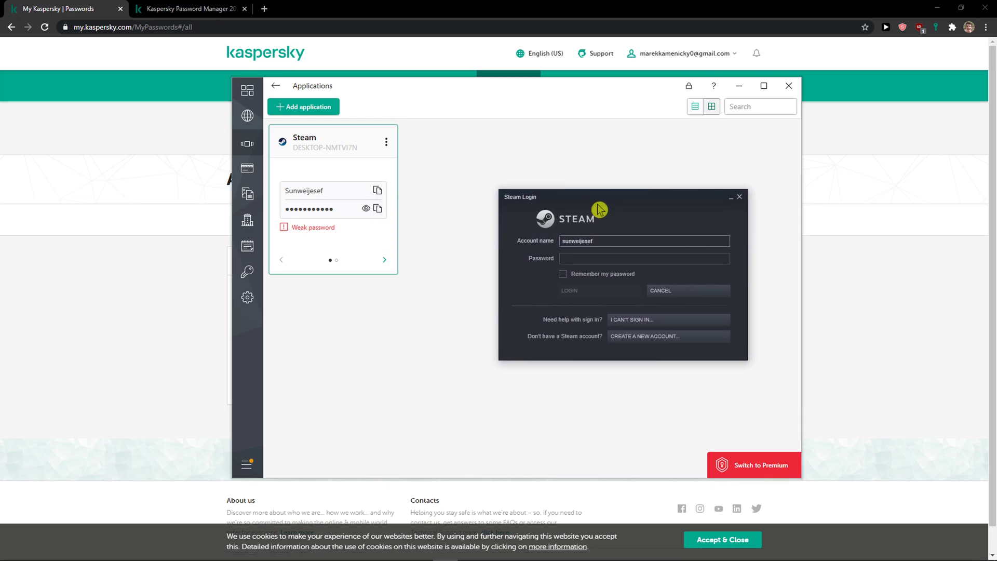
{"action": "left_click", "coordinate": [738, 196]}
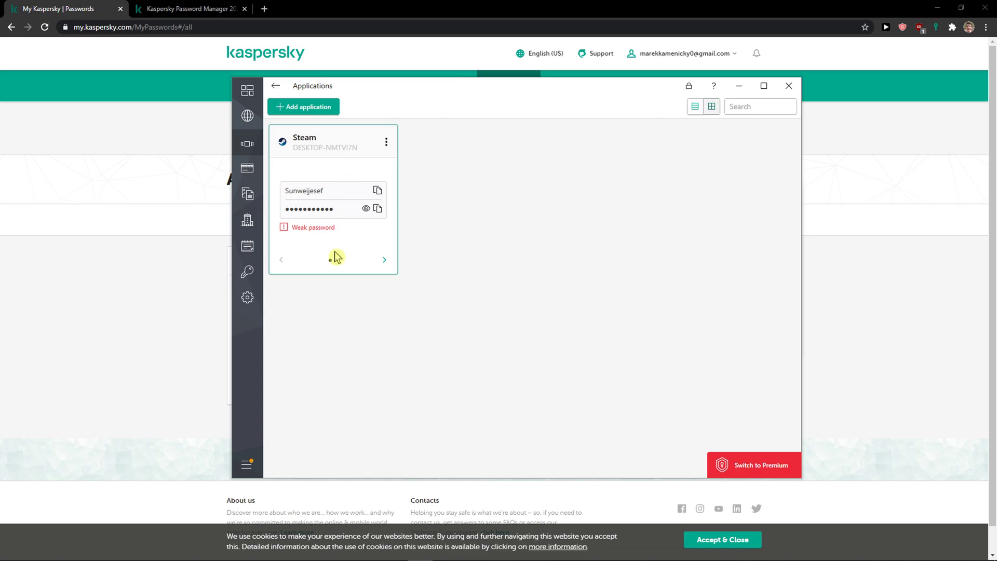
{"action": "left_click", "coordinate": [387, 141]}
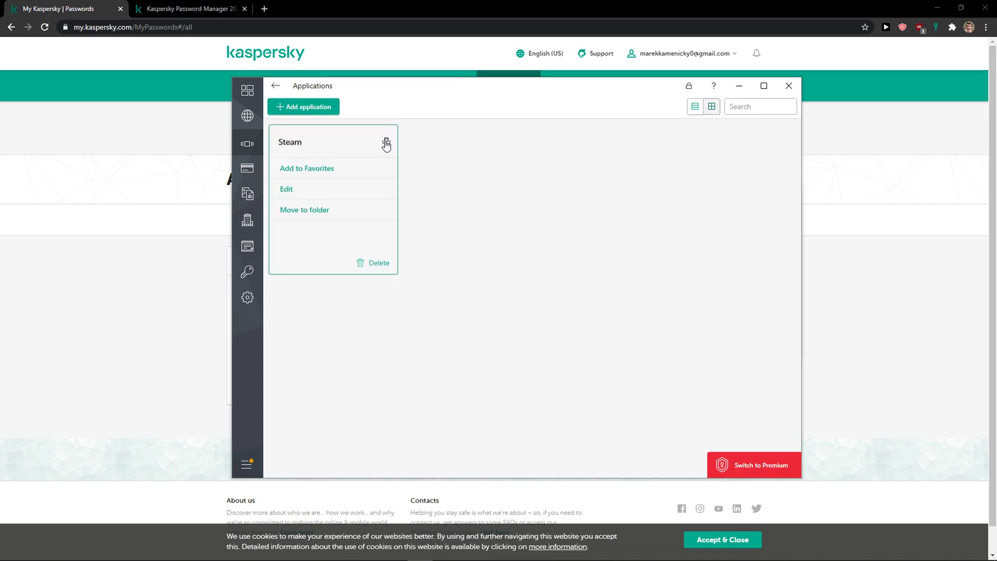
Link the Steam entry to the Steam executable in D:\games\Steam and let it sync.
{"action": "left_click", "coordinate": [287, 189]}
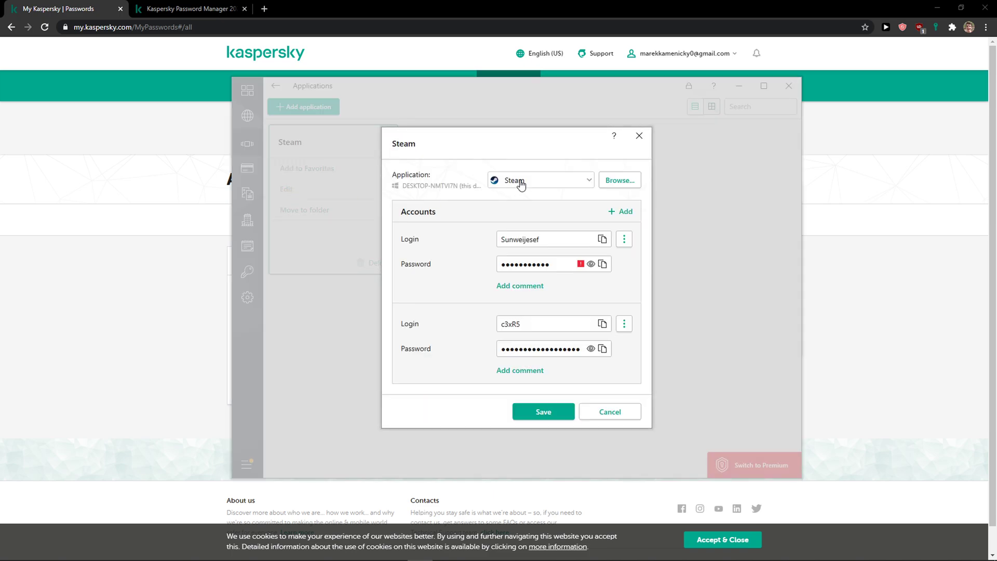
{"action": "left_click", "coordinate": [618, 180]}
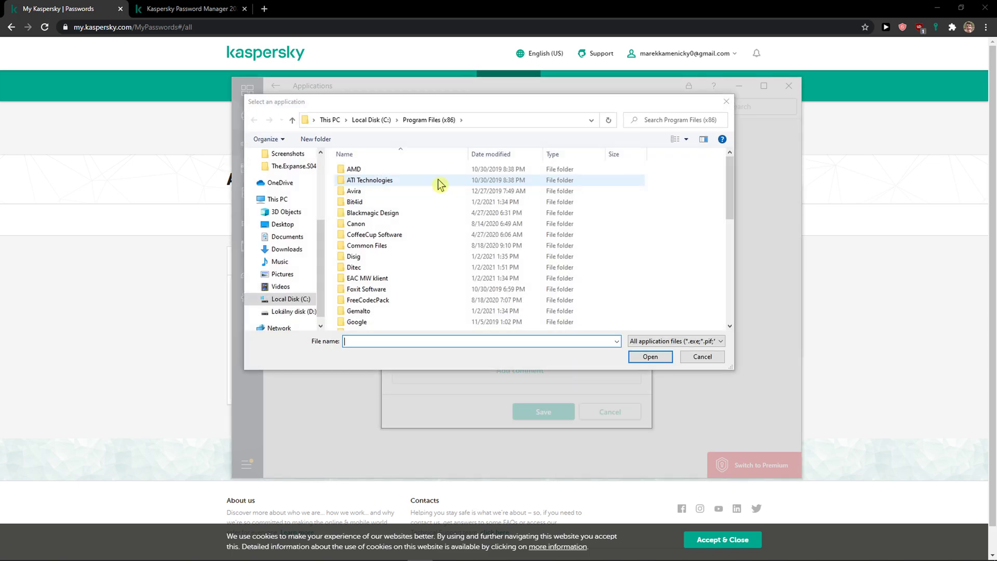
{"action": "scroll", "scroll_direction": "down", "scroll_amount": 3}
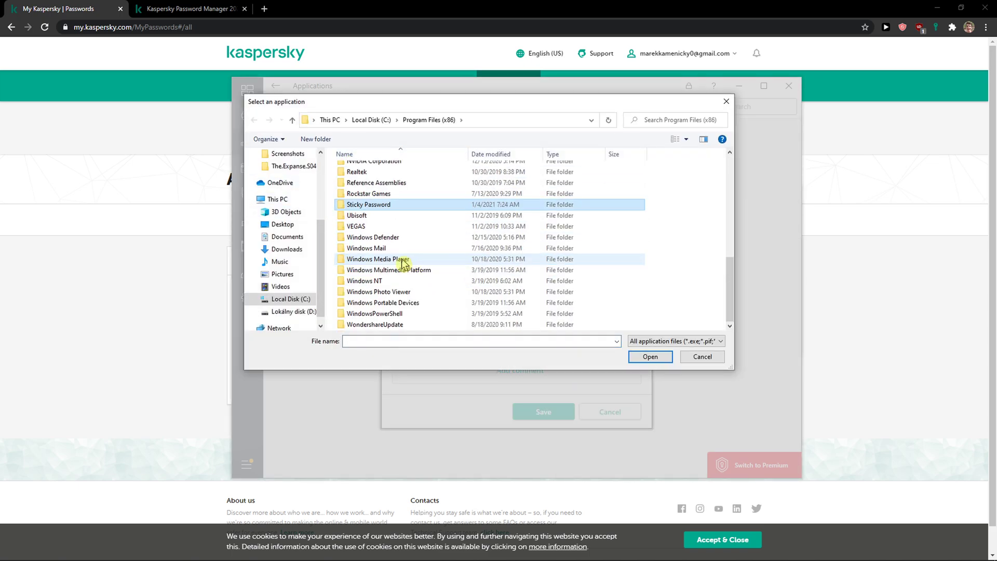
{"action": "left_click", "coordinate": [294, 311]}
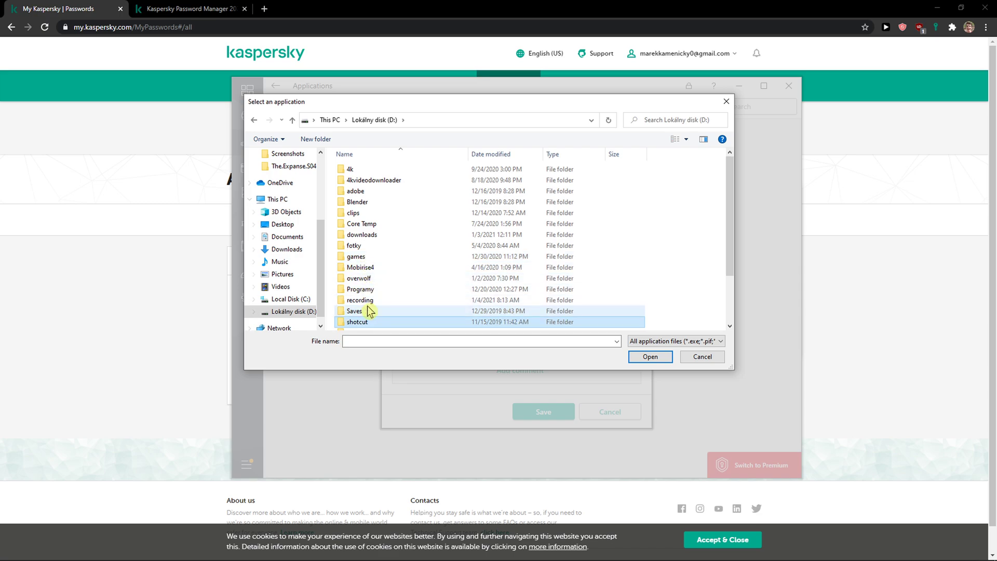
{"action": "scroll", "scroll_direction": "down", "scroll_amount": 3}
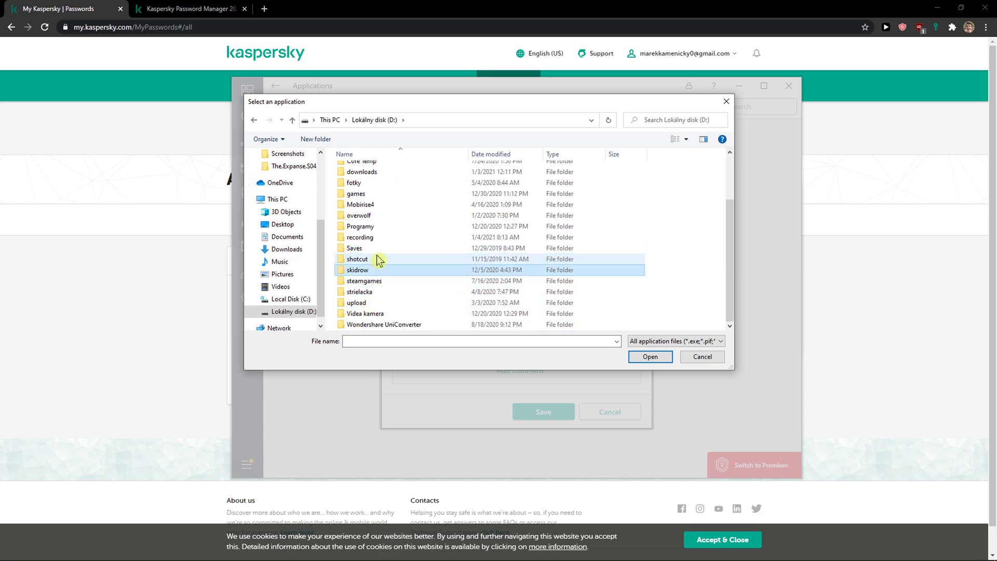
{"action": "scroll", "scroll_direction": "up", "scroll_amount": 3}
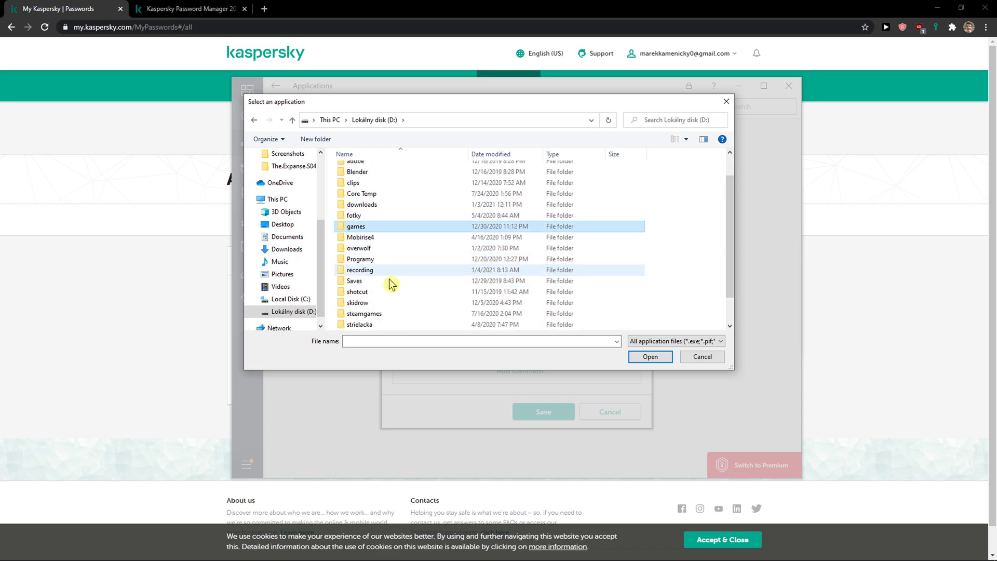
{"action": "double_click", "coordinate": [355, 225]}
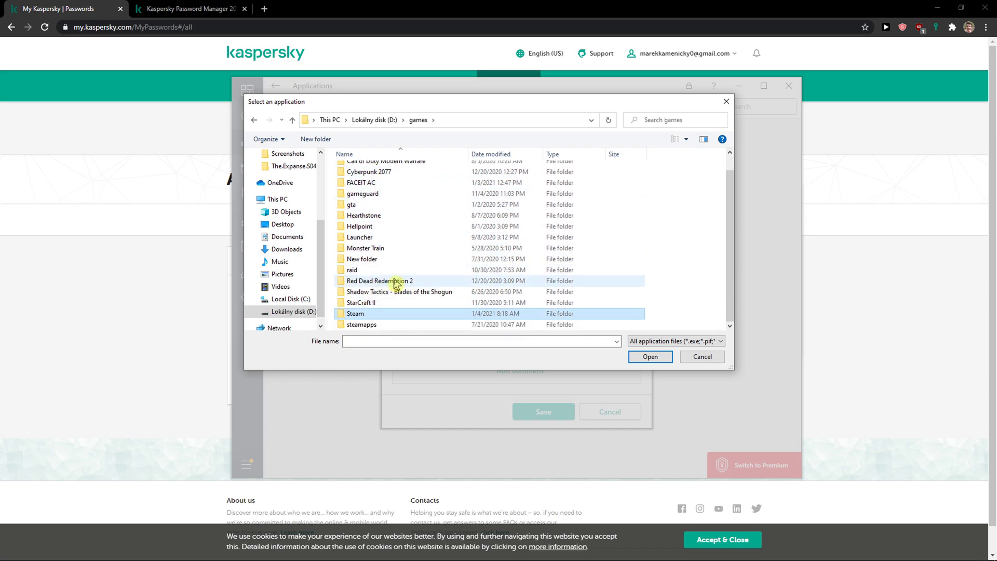
{"action": "double_click", "coordinate": [355, 312]}
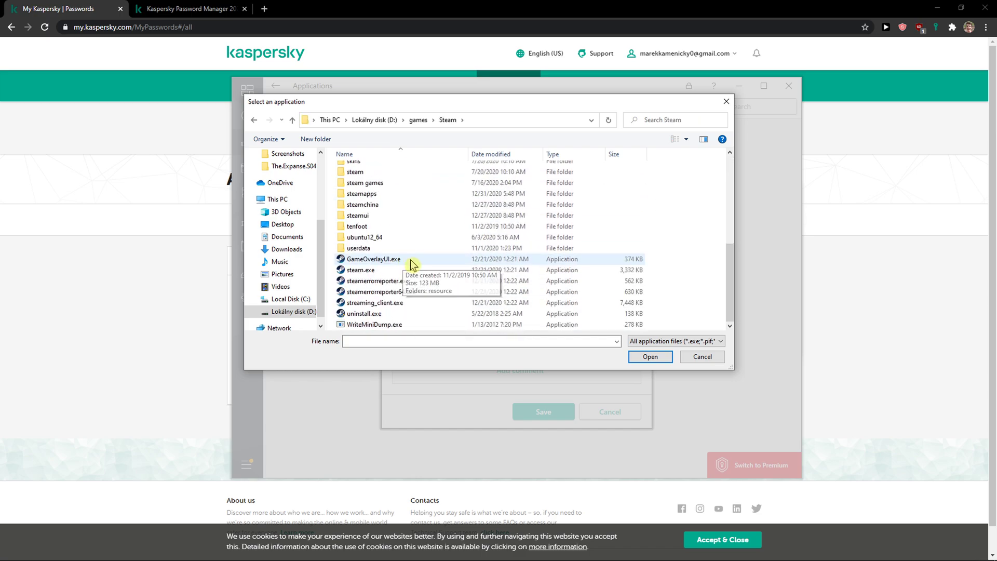
{"action": "left_click", "coordinate": [649, 356]}
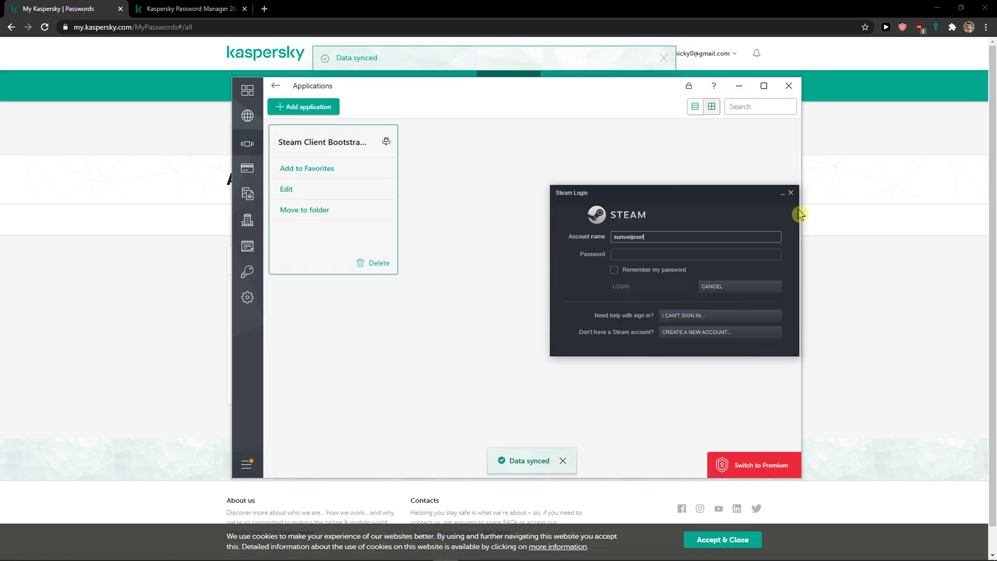
Enter the account name in Steam's Login window, then reopen the Steam Client Bootstrapper entry showing both accounts.
{"action": "type", "text": "stea"}
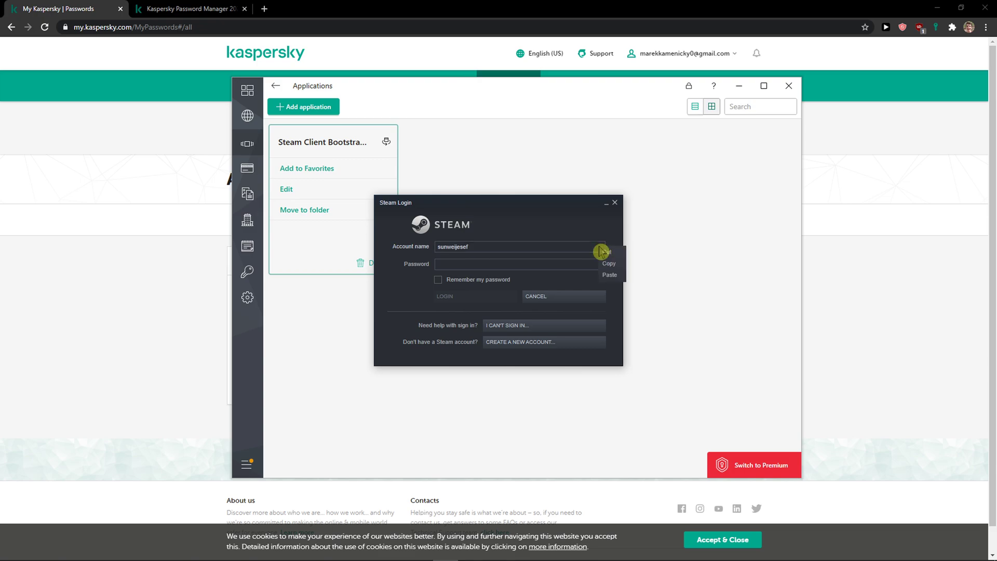
{"action": "left_click", "coordinate": [520, 264]}
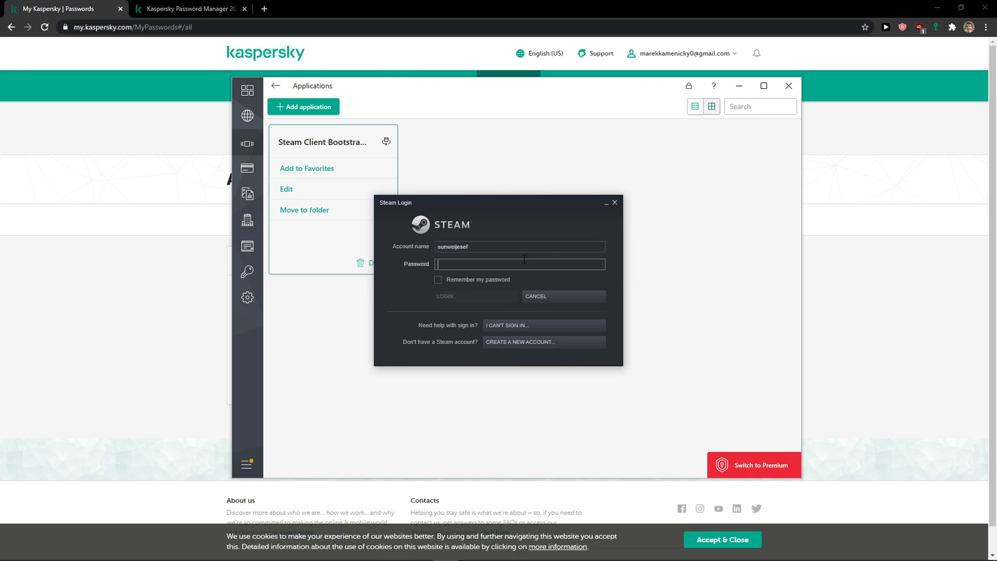
{"action": "left_click", "coordinate": [874, 550]}
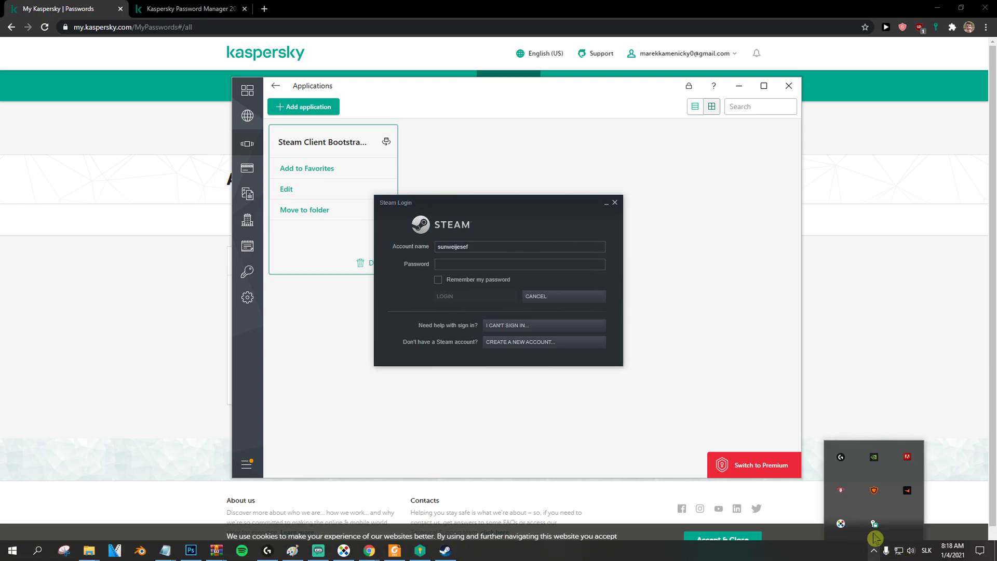
{"action": "left_click", "coordinate": [614, 203]}
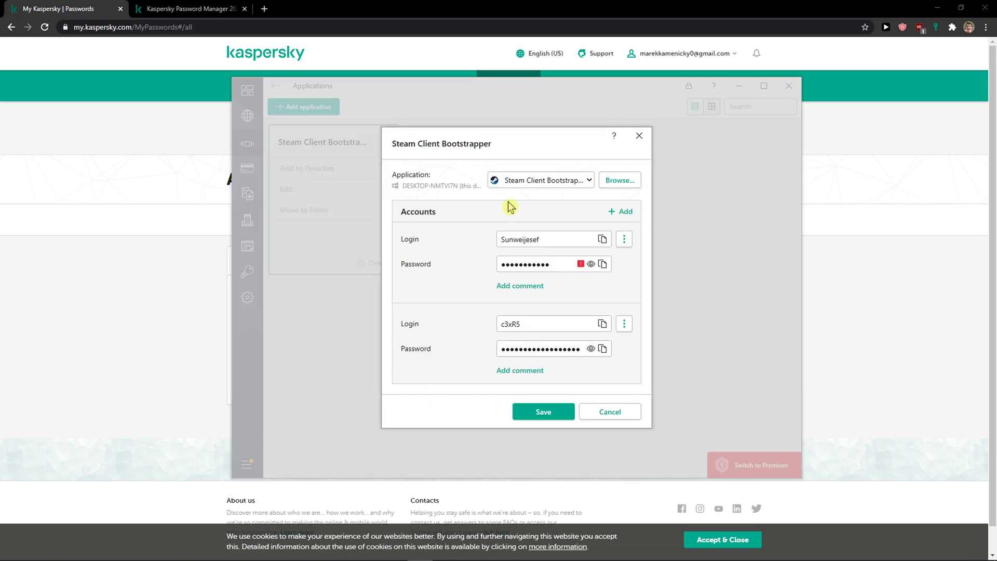
Browse for the Steam entry's program file, reaching the Start Menu Programs Steam folder.
{"action": "left_click", "coordinate": [617, 179]}
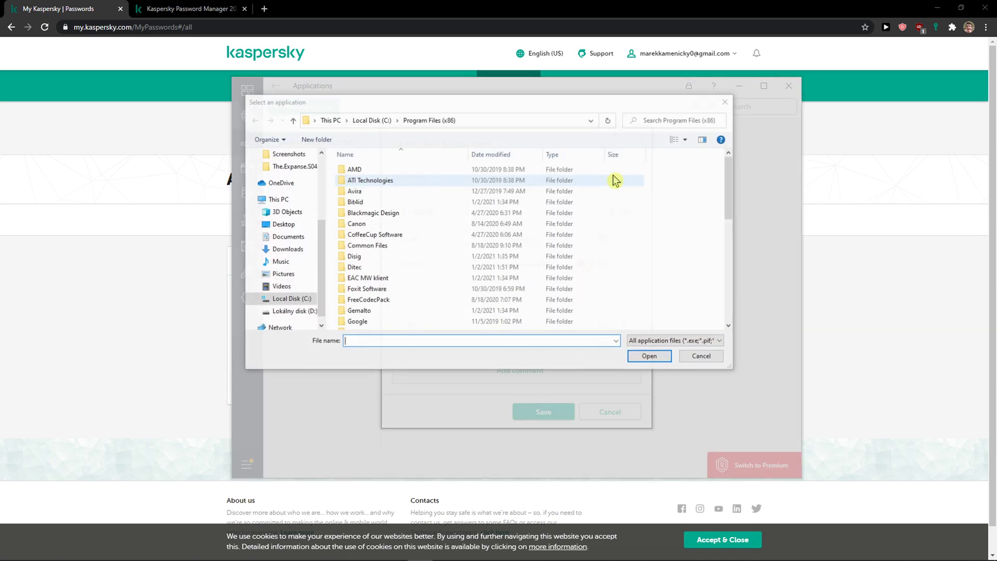
{"action": "left_click", "coordinate": [700, 355]}
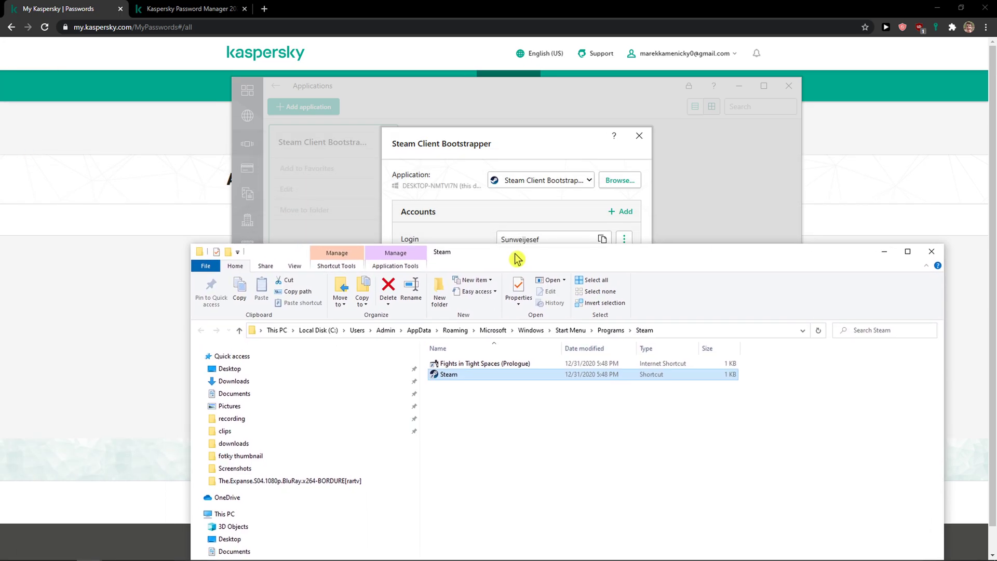
{"action": "mouse_move", "coordinate": [458, 326]}
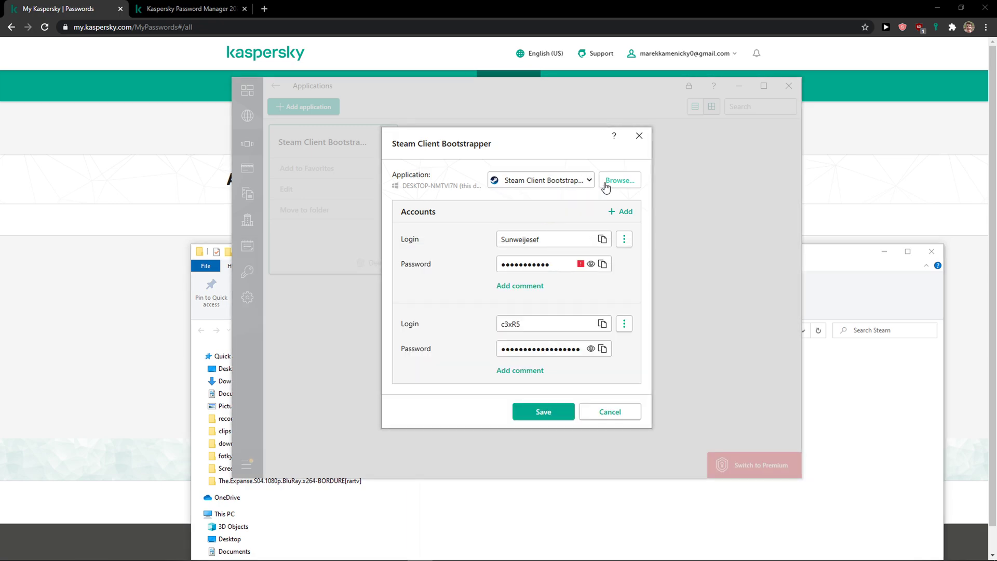
Browse again for the program file through C:\Users\Admin and the D: drive.
{"action": "left_click", "coordinate": [618, 180]}
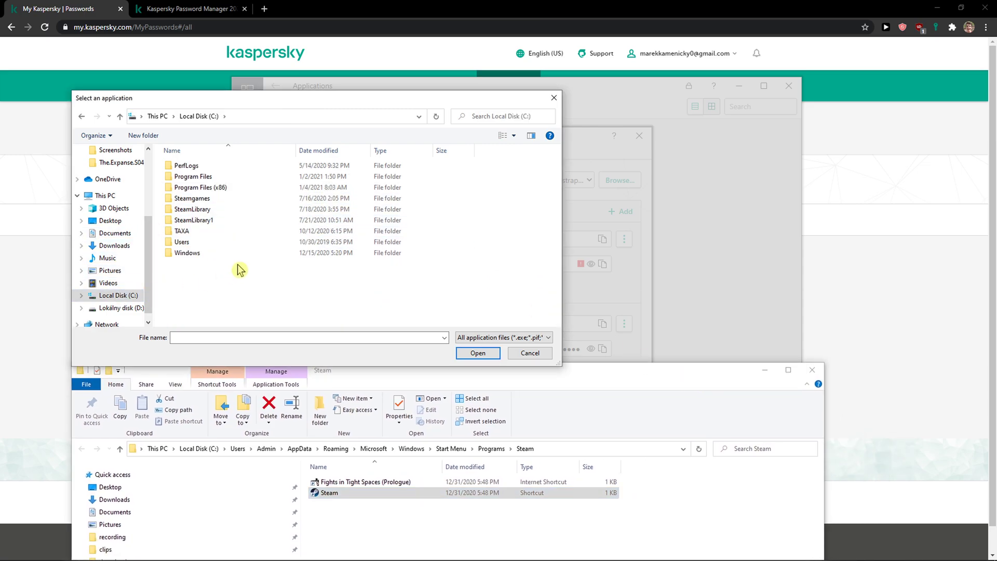
{"action": "mouse_move", "coordinate": [210, 267]}
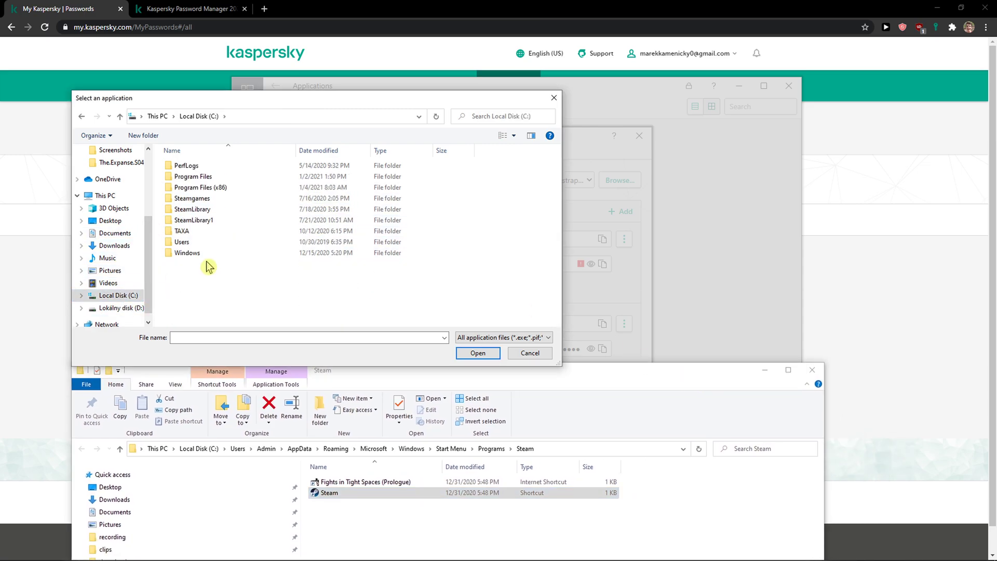
{"action": "double_click", "coordinate": [187, 242]}
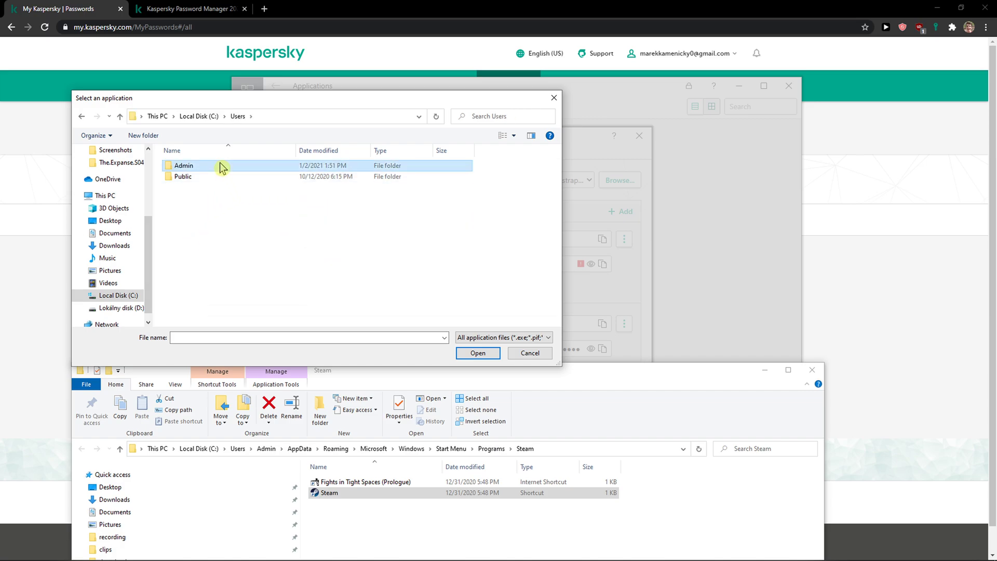
{"action": "double_click", "coordinate": [184, 165]}
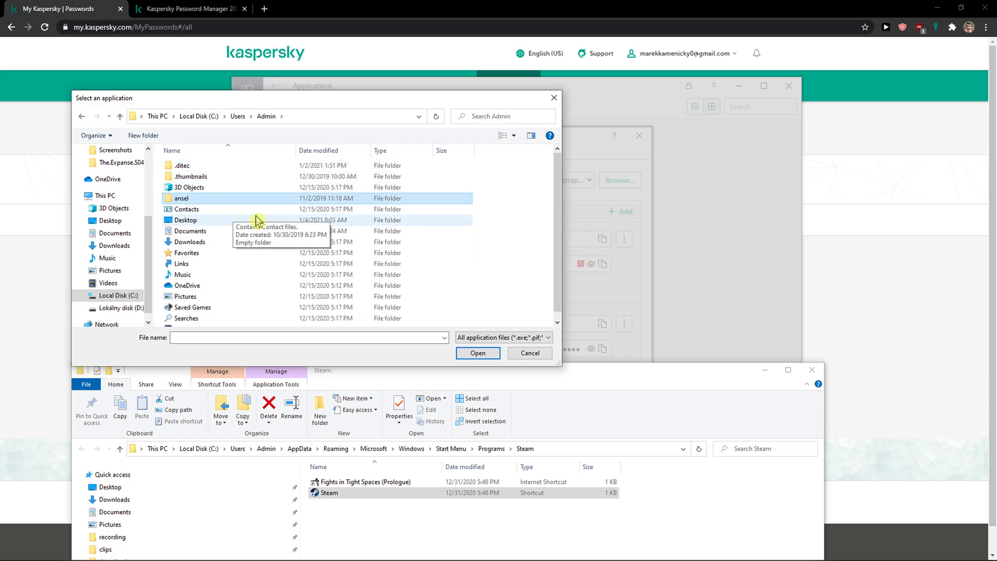
{"action": "mouse_move", "coordinate": [260, 223]}
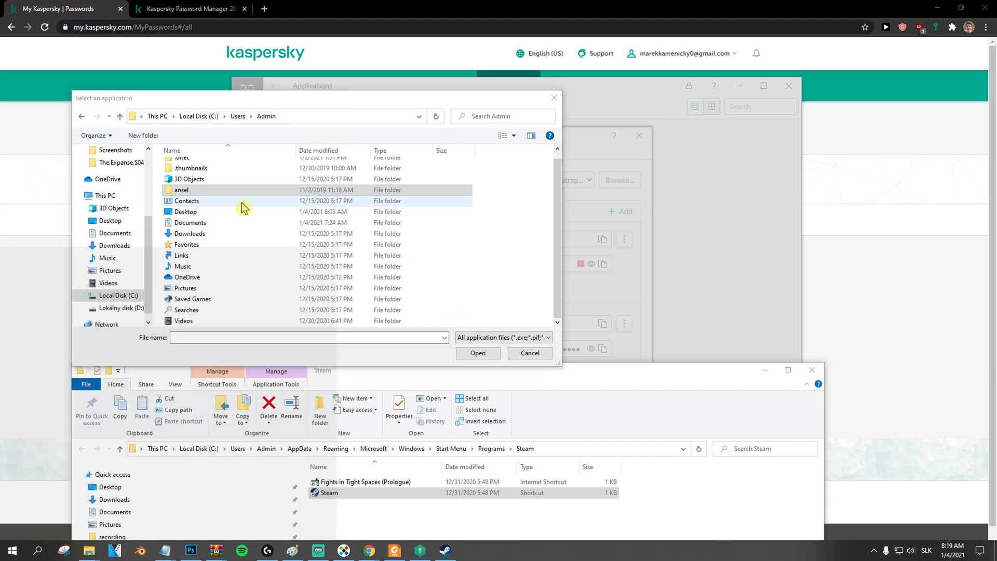
{"action": "left_click", "coordinate": [181, 190]}
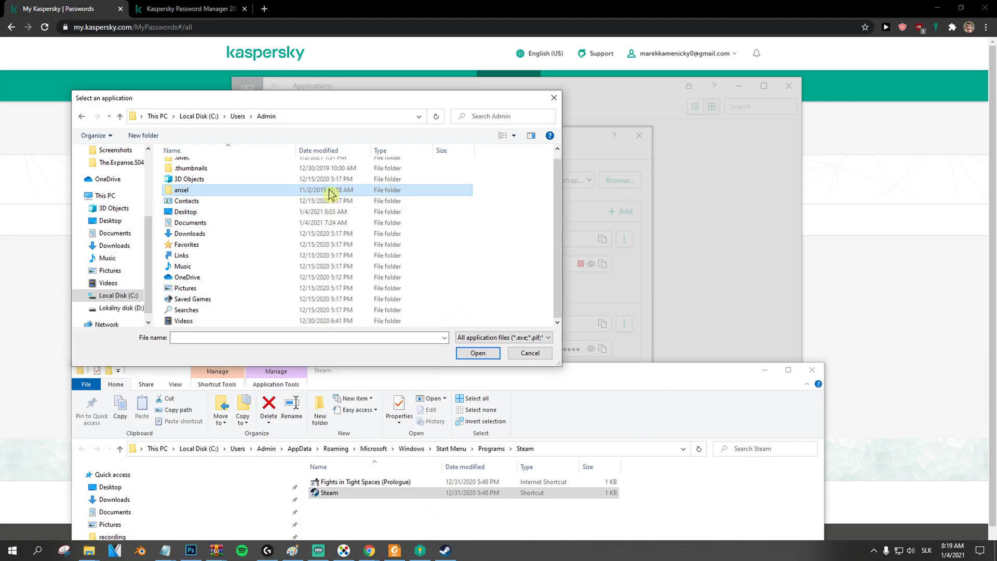
{"action": "left_click", "coordinate": [119, 307]}
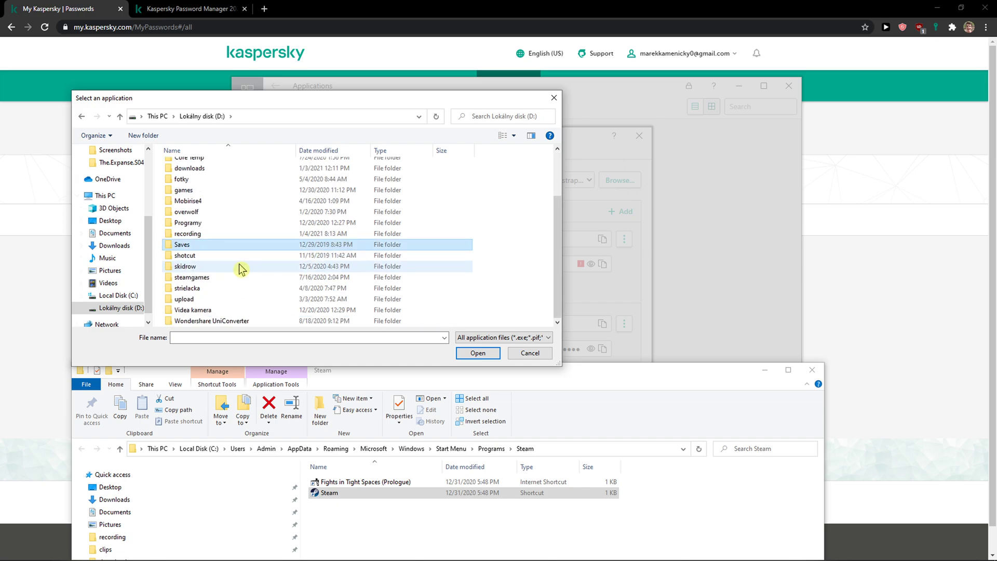
{"action": "mouse_move", "coordinate": [215, 247]}
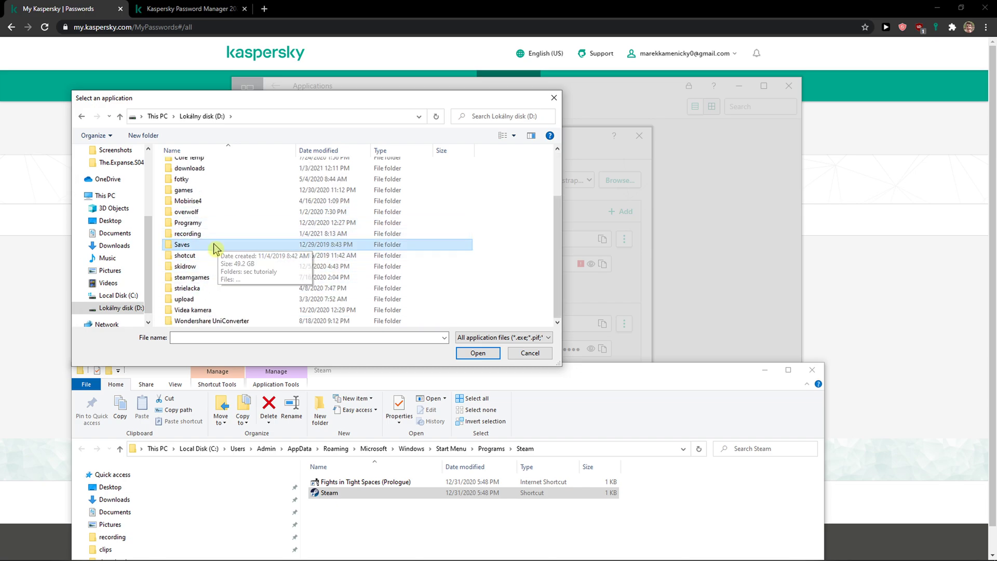
{"action": "mouse_move", "coordinate": [206, 299]}
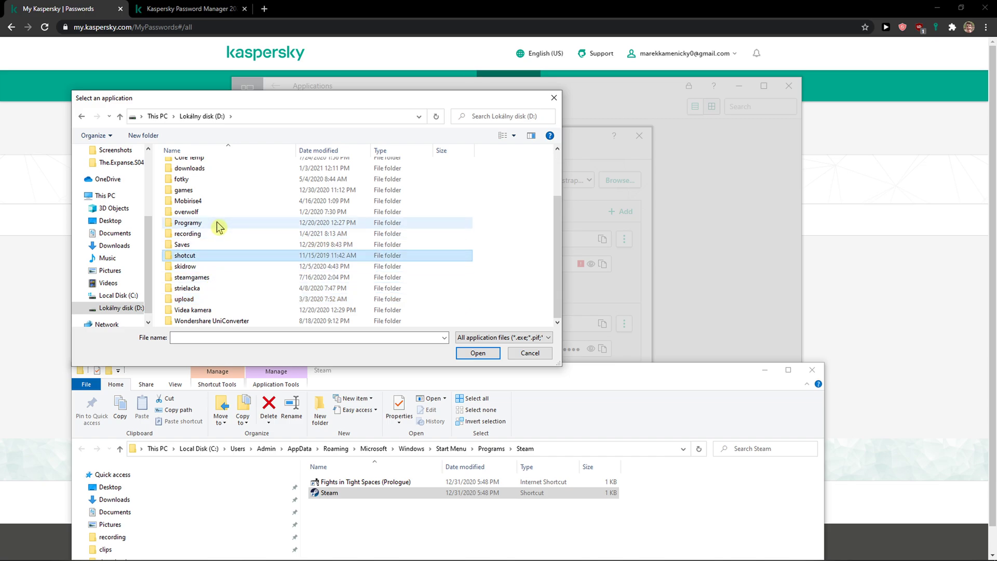
Cancel the file dialog and close File Explorer, returning to the Applications list.
{"action": "left_click", "coordinate": [201, 266]}
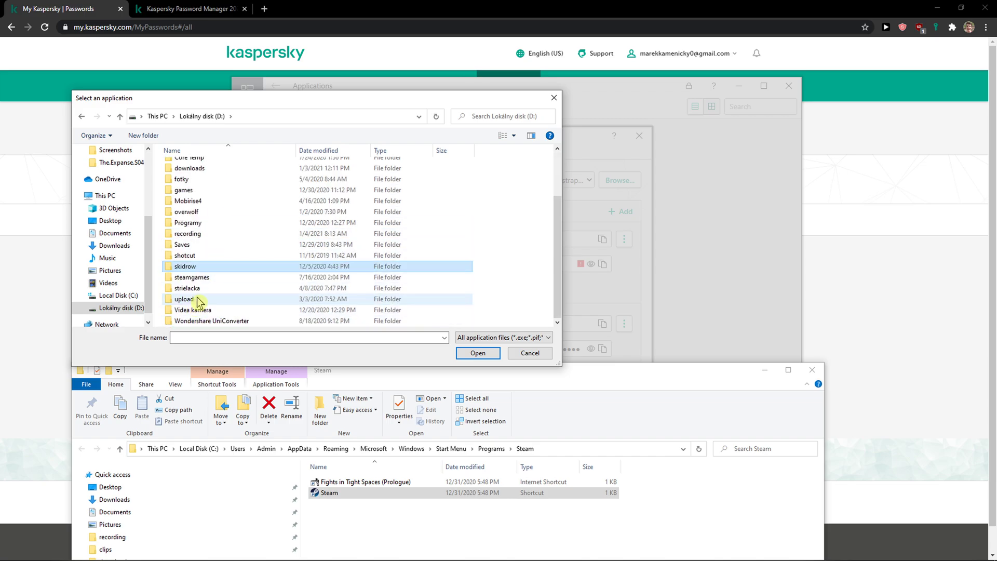
{"action": "scroll", "scroll_direction": "up", "scroll_amount": 3}
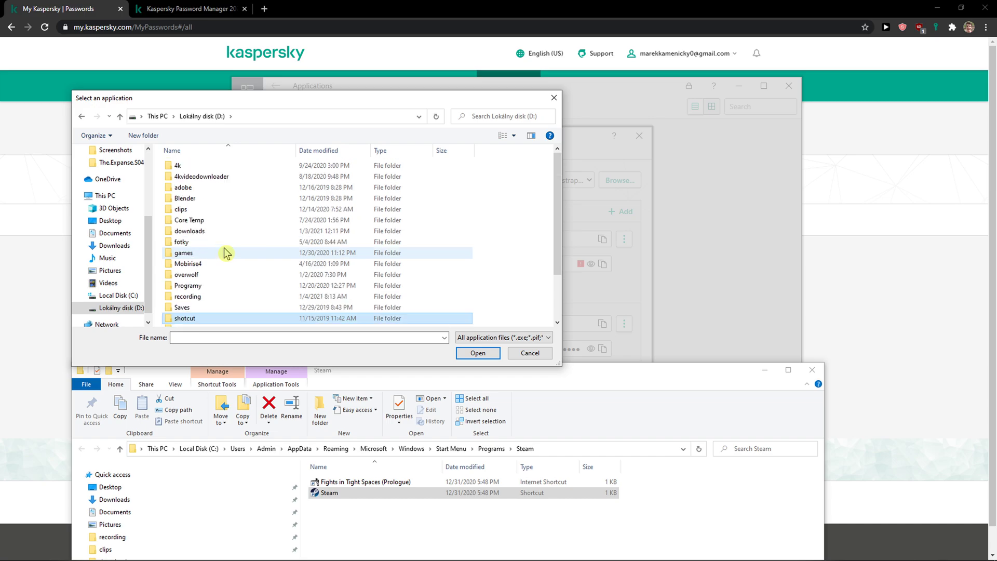
{"action": "scroll", "scroll_direction": "down", "scroll_amount": 3}
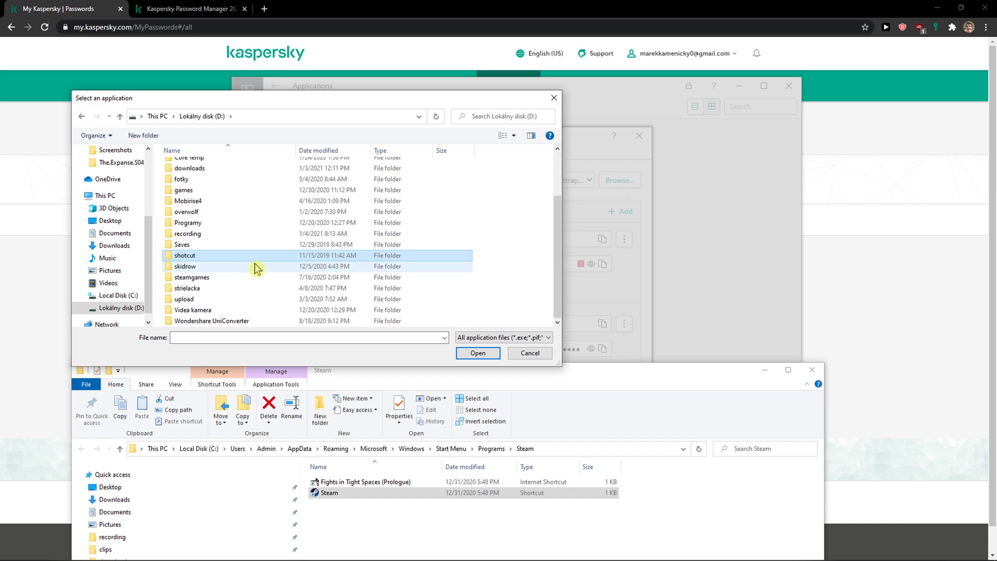
{"action": "left_click", "coordinate": [529, 353]}
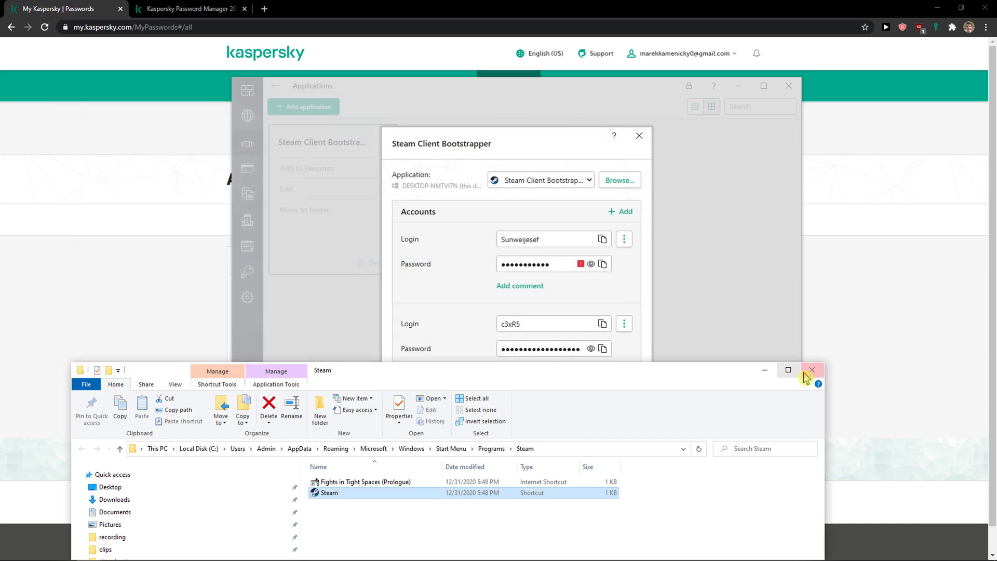
{"action": "left_click", "coordinate": [812, 369]}
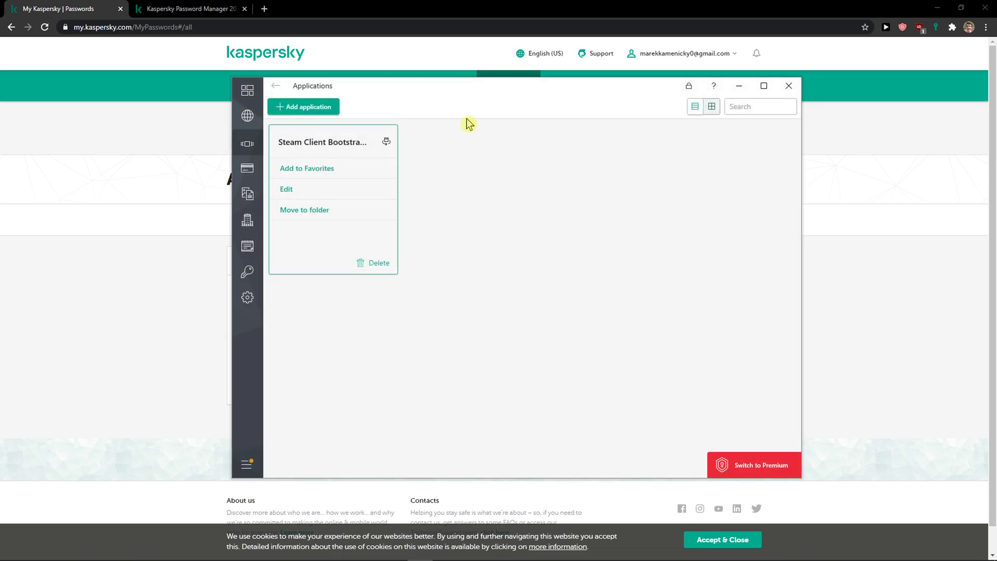
{"action": "mouse_move", "coordinate": [468, 123]}
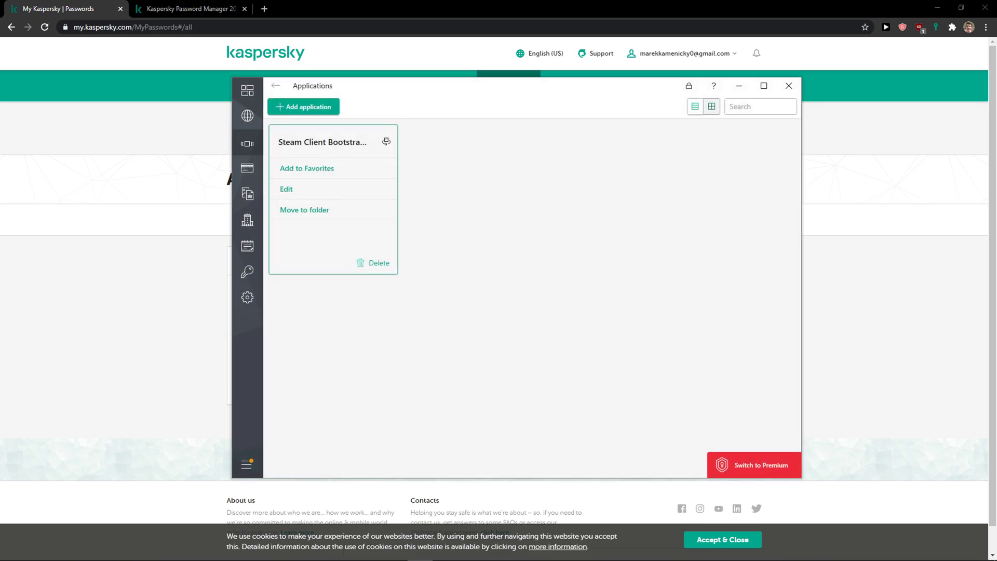